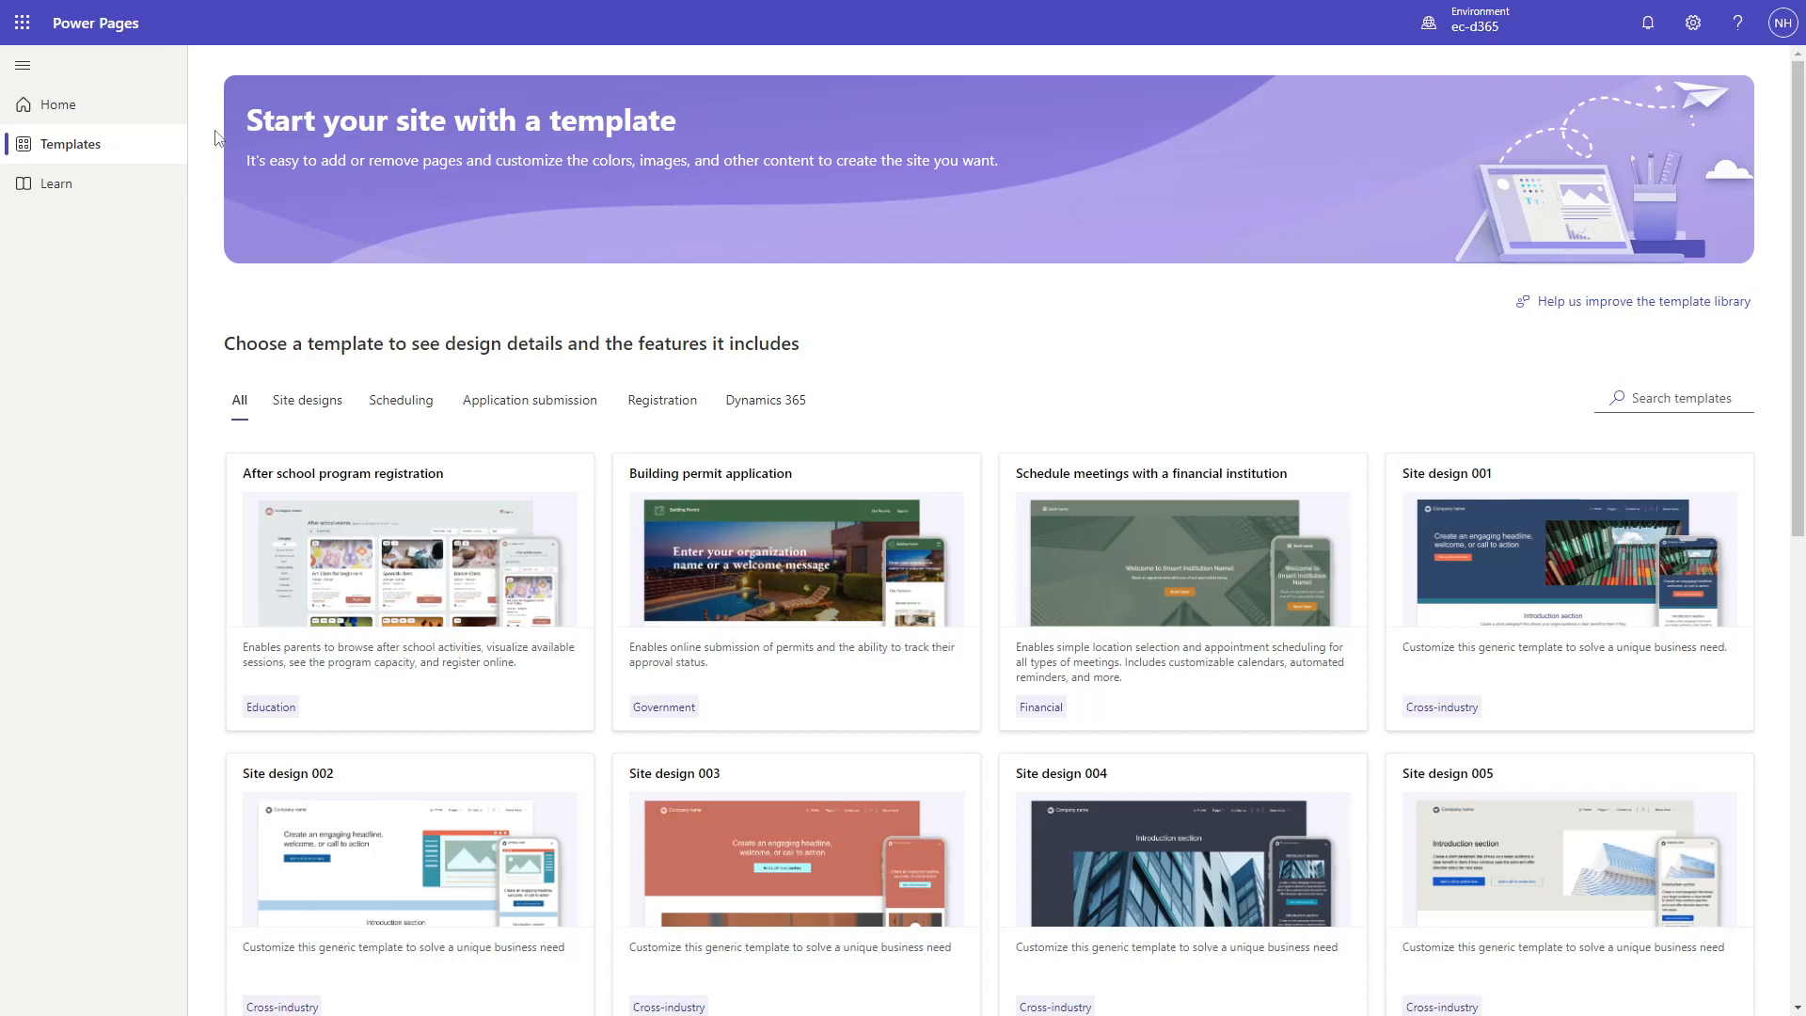
mouse_move(216, 147)
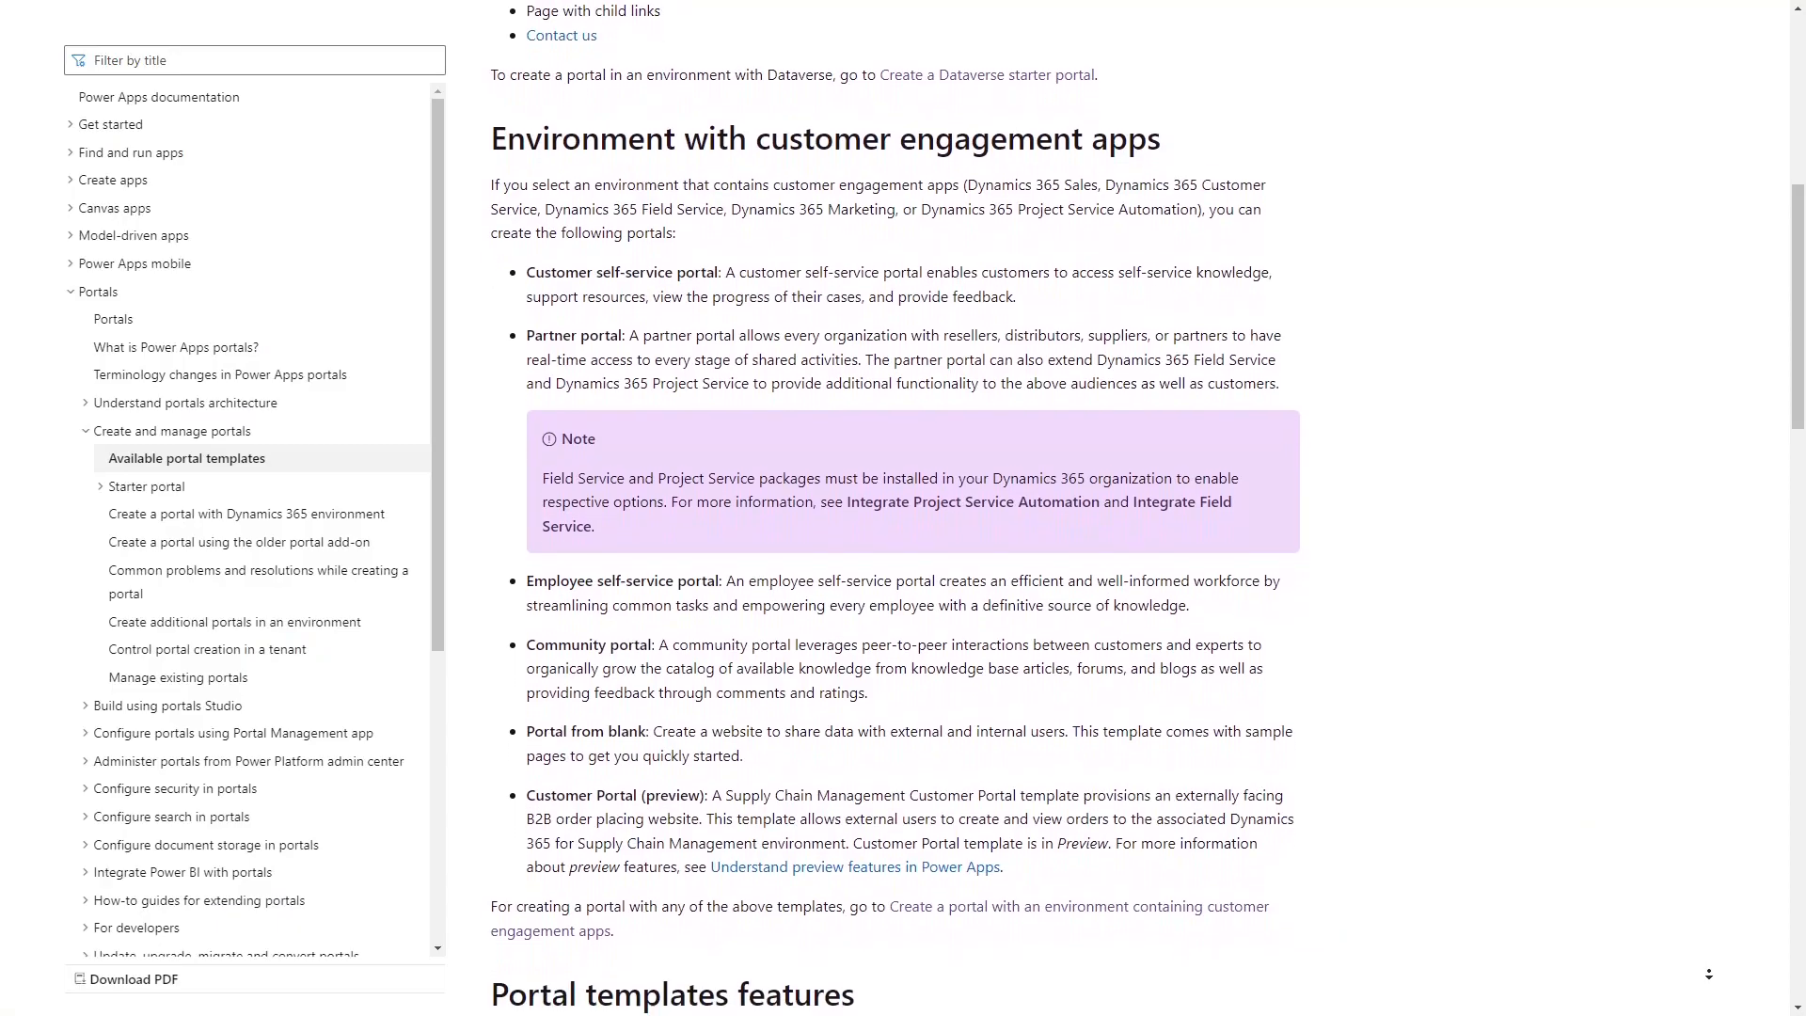
- Browse the template gallery, then filter it to Site designs 001–005 and Blank page
scroll(down, 3)
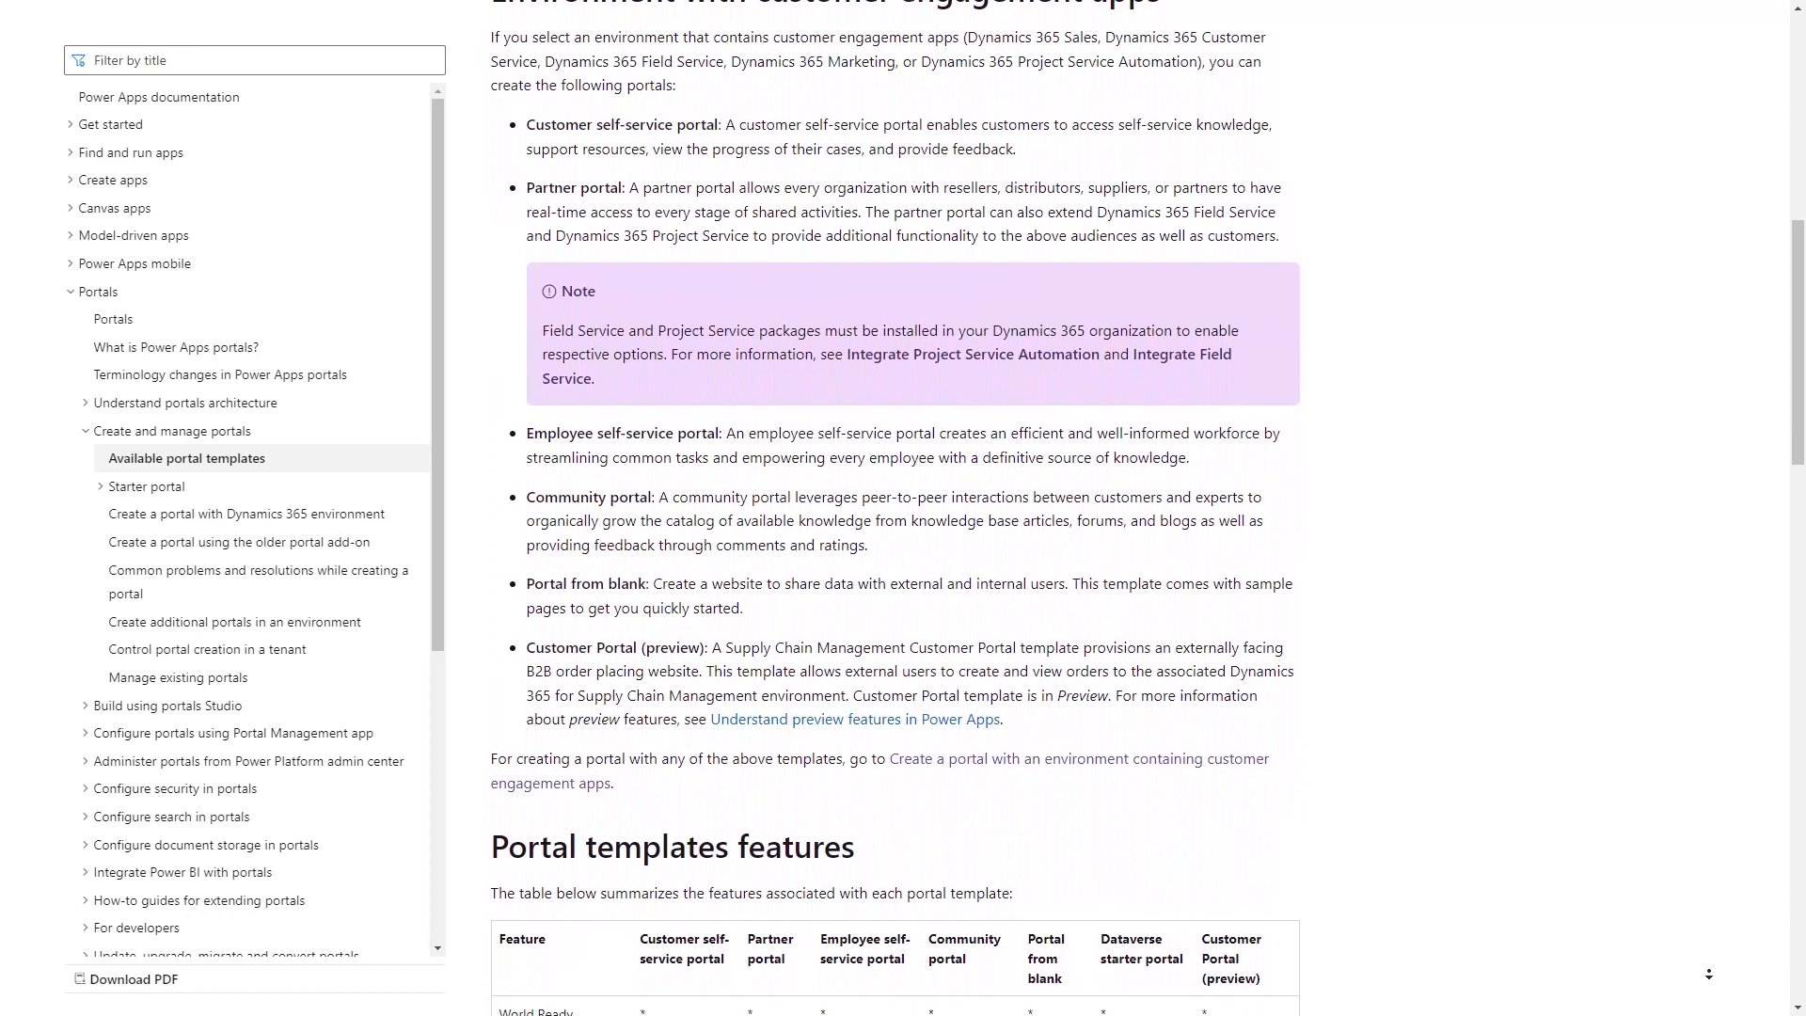
scroll(down, 3)
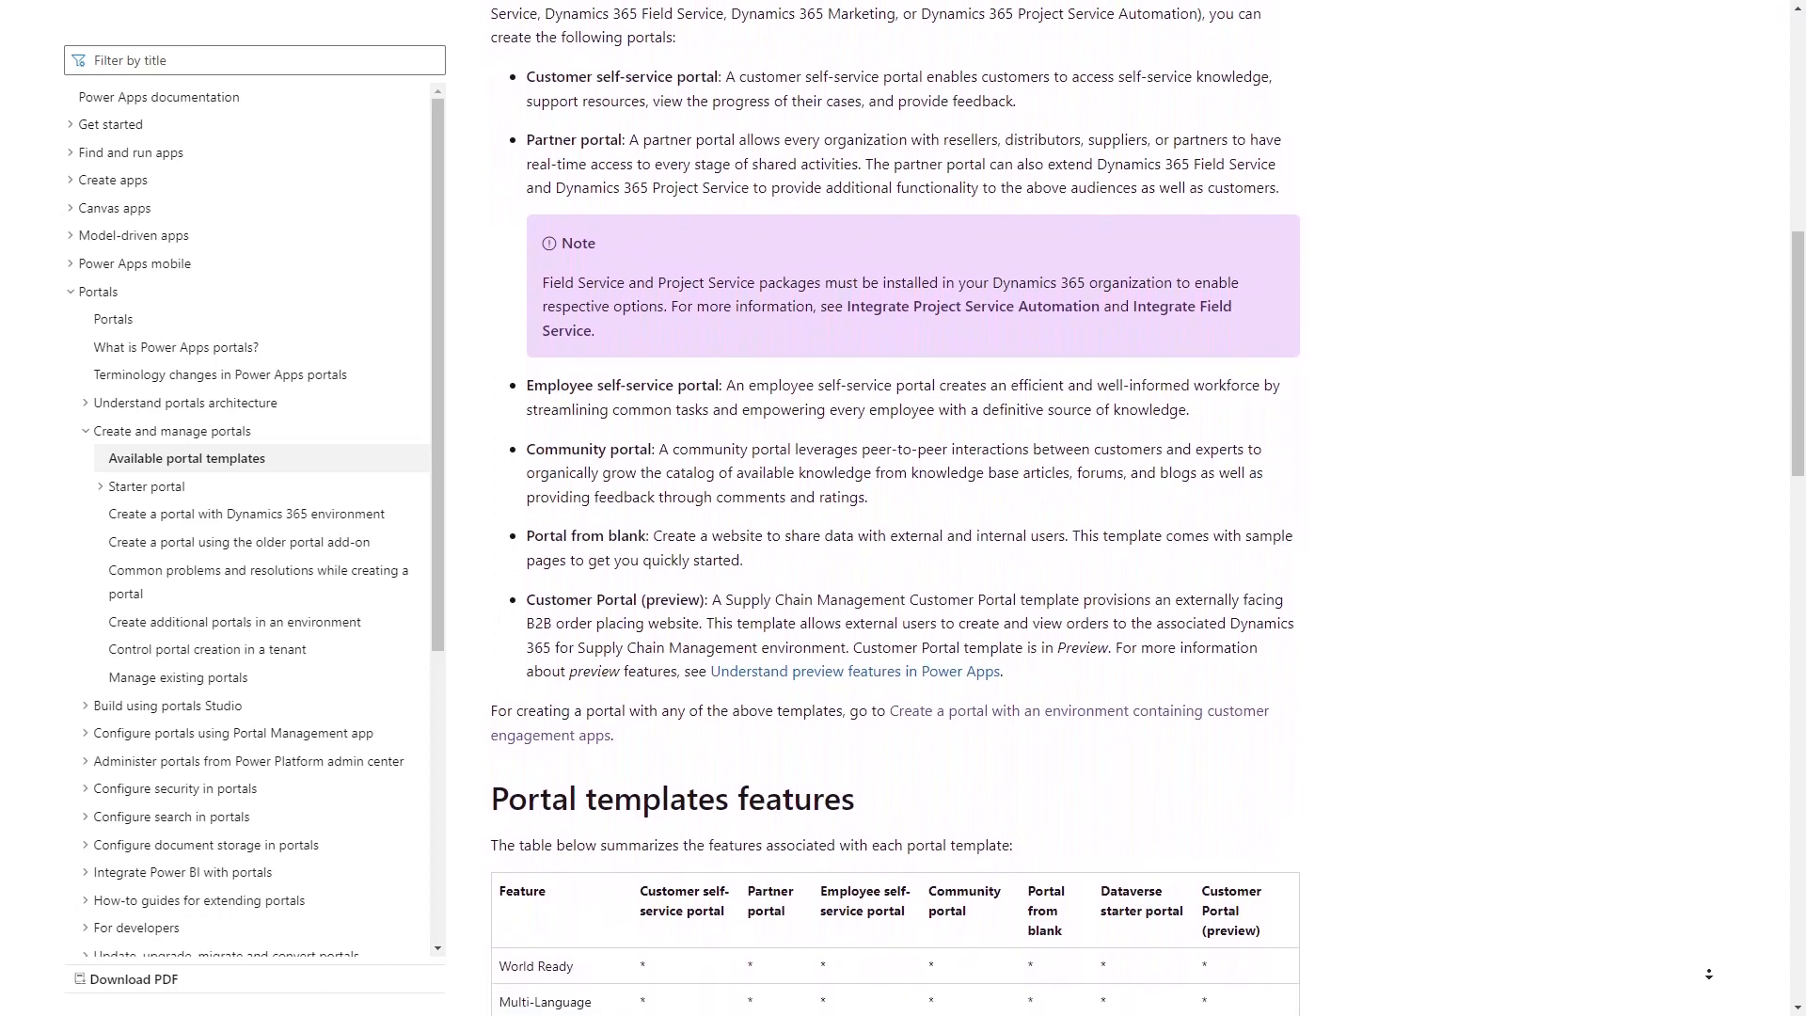
scroll(down, 3)
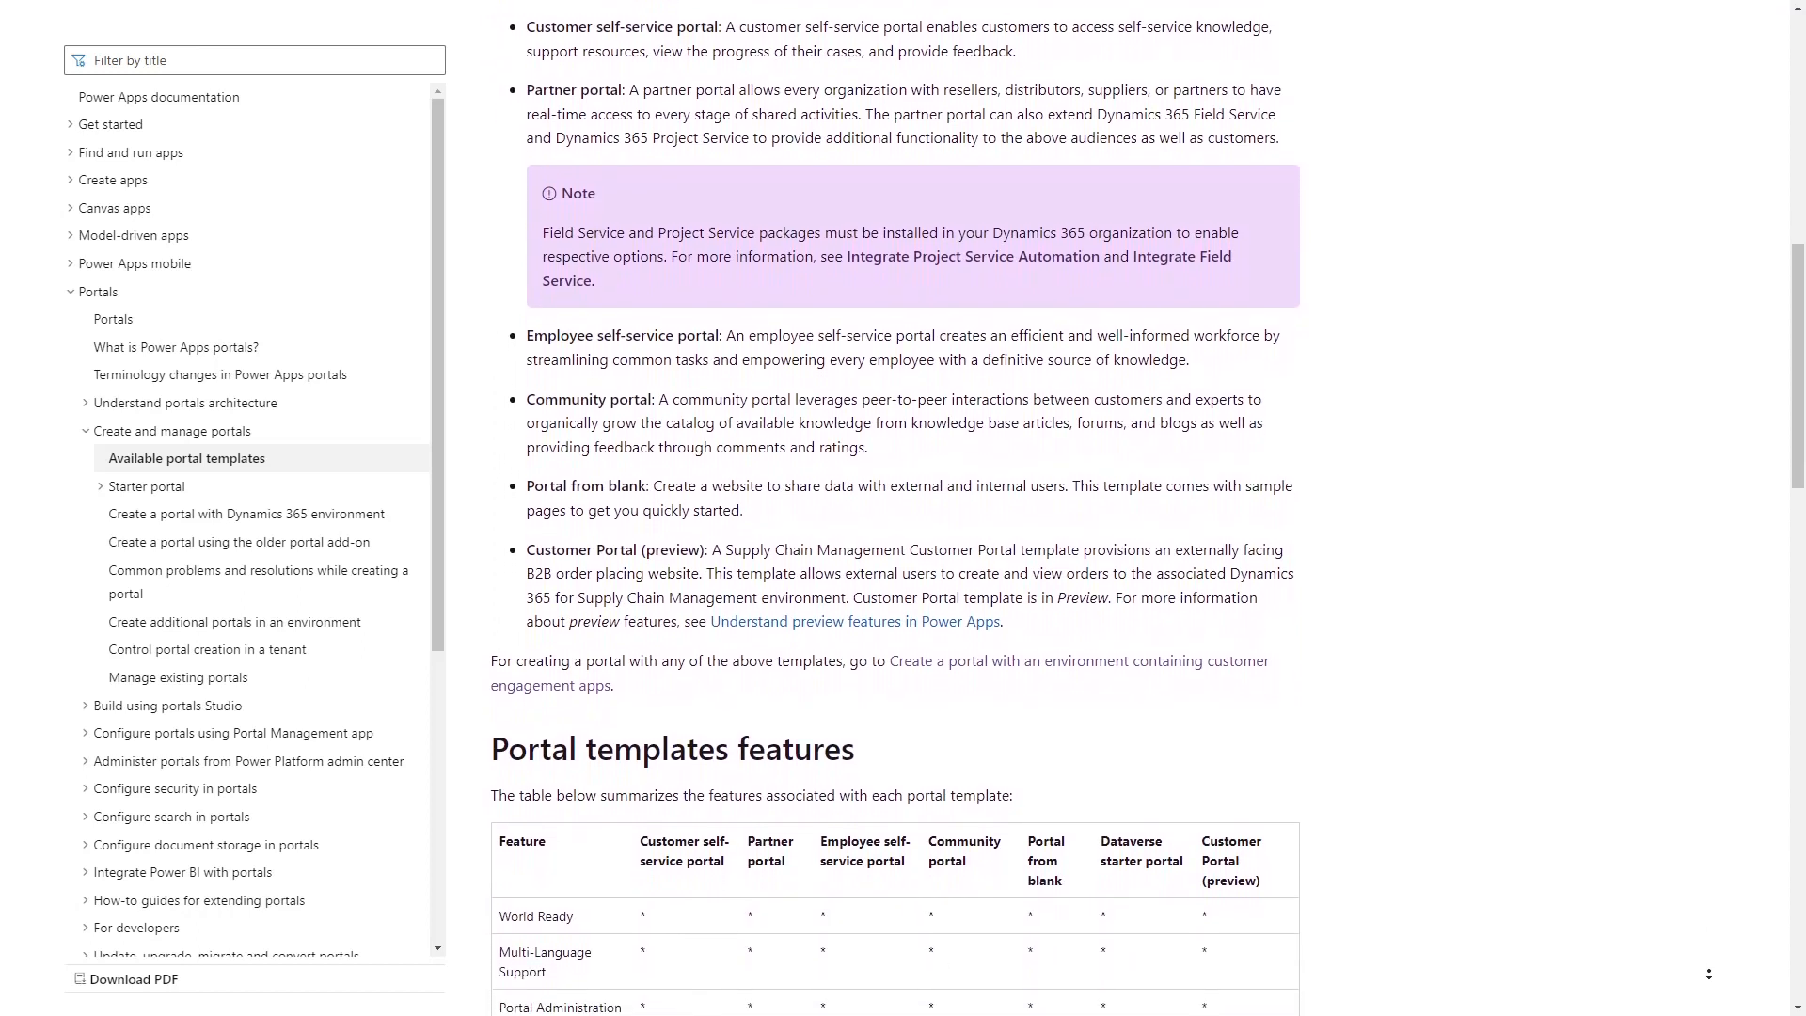
scroll(down, 3)
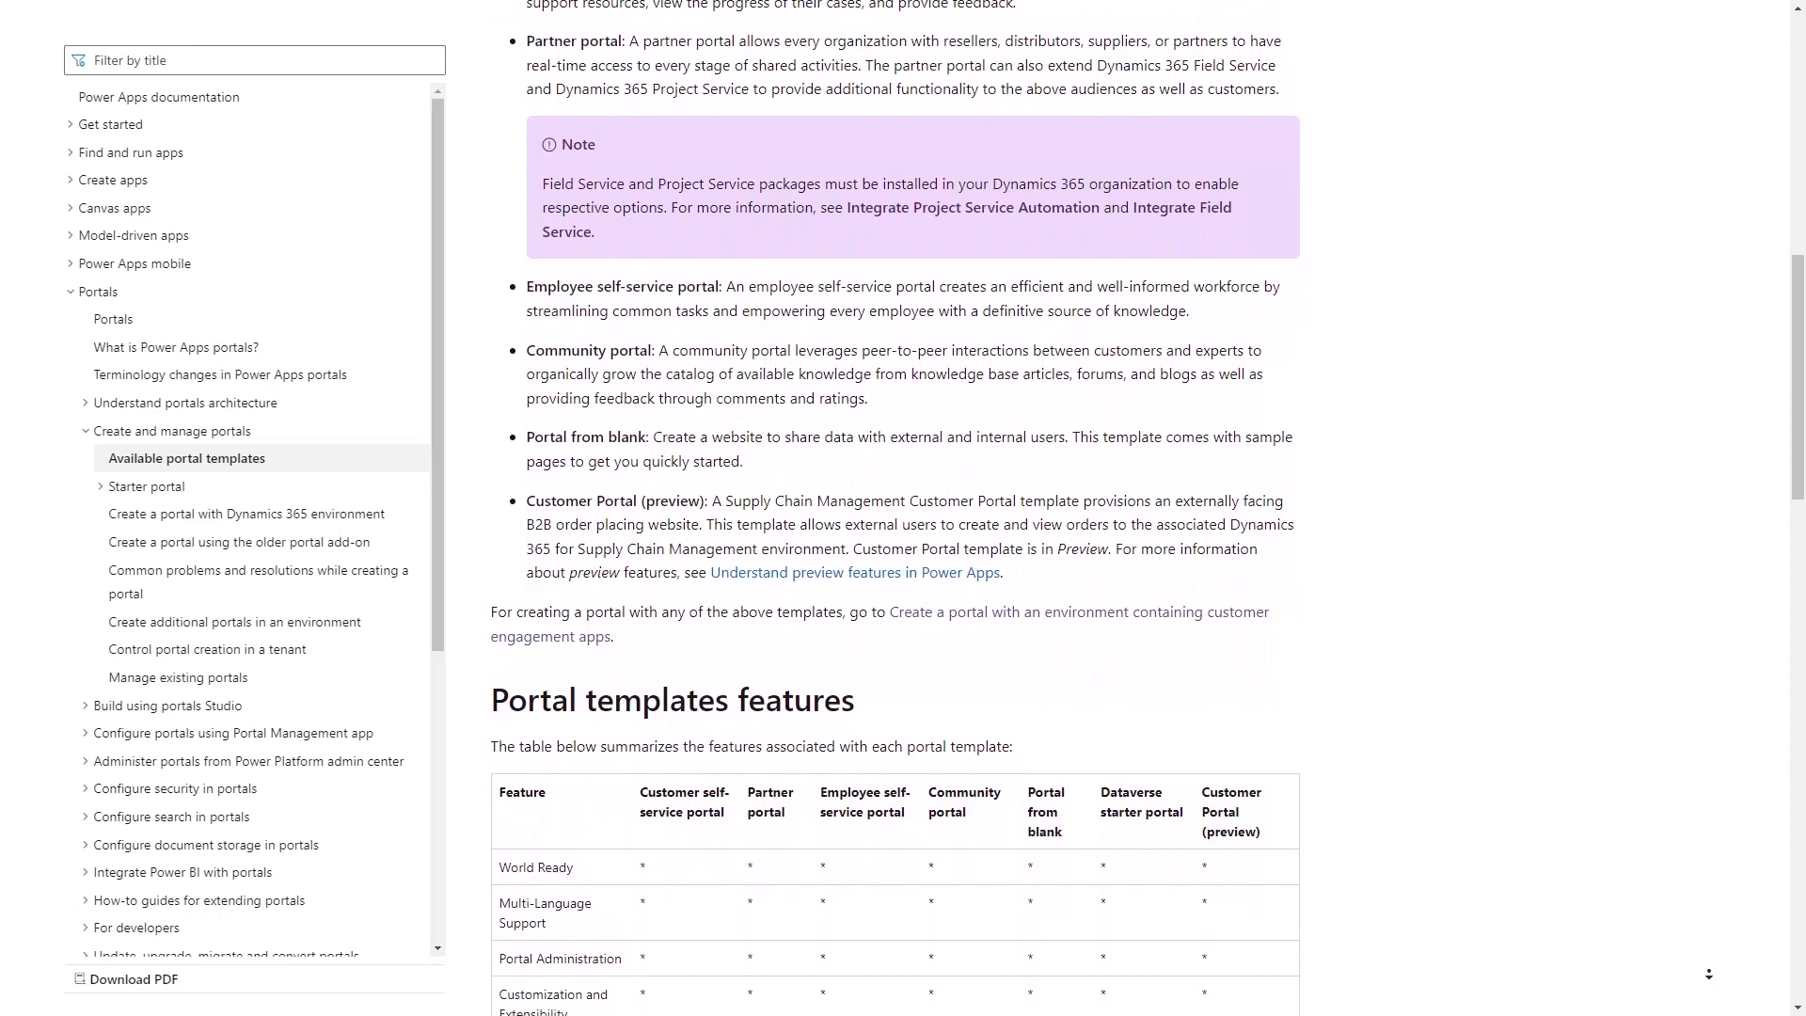
scroll(down, 3)
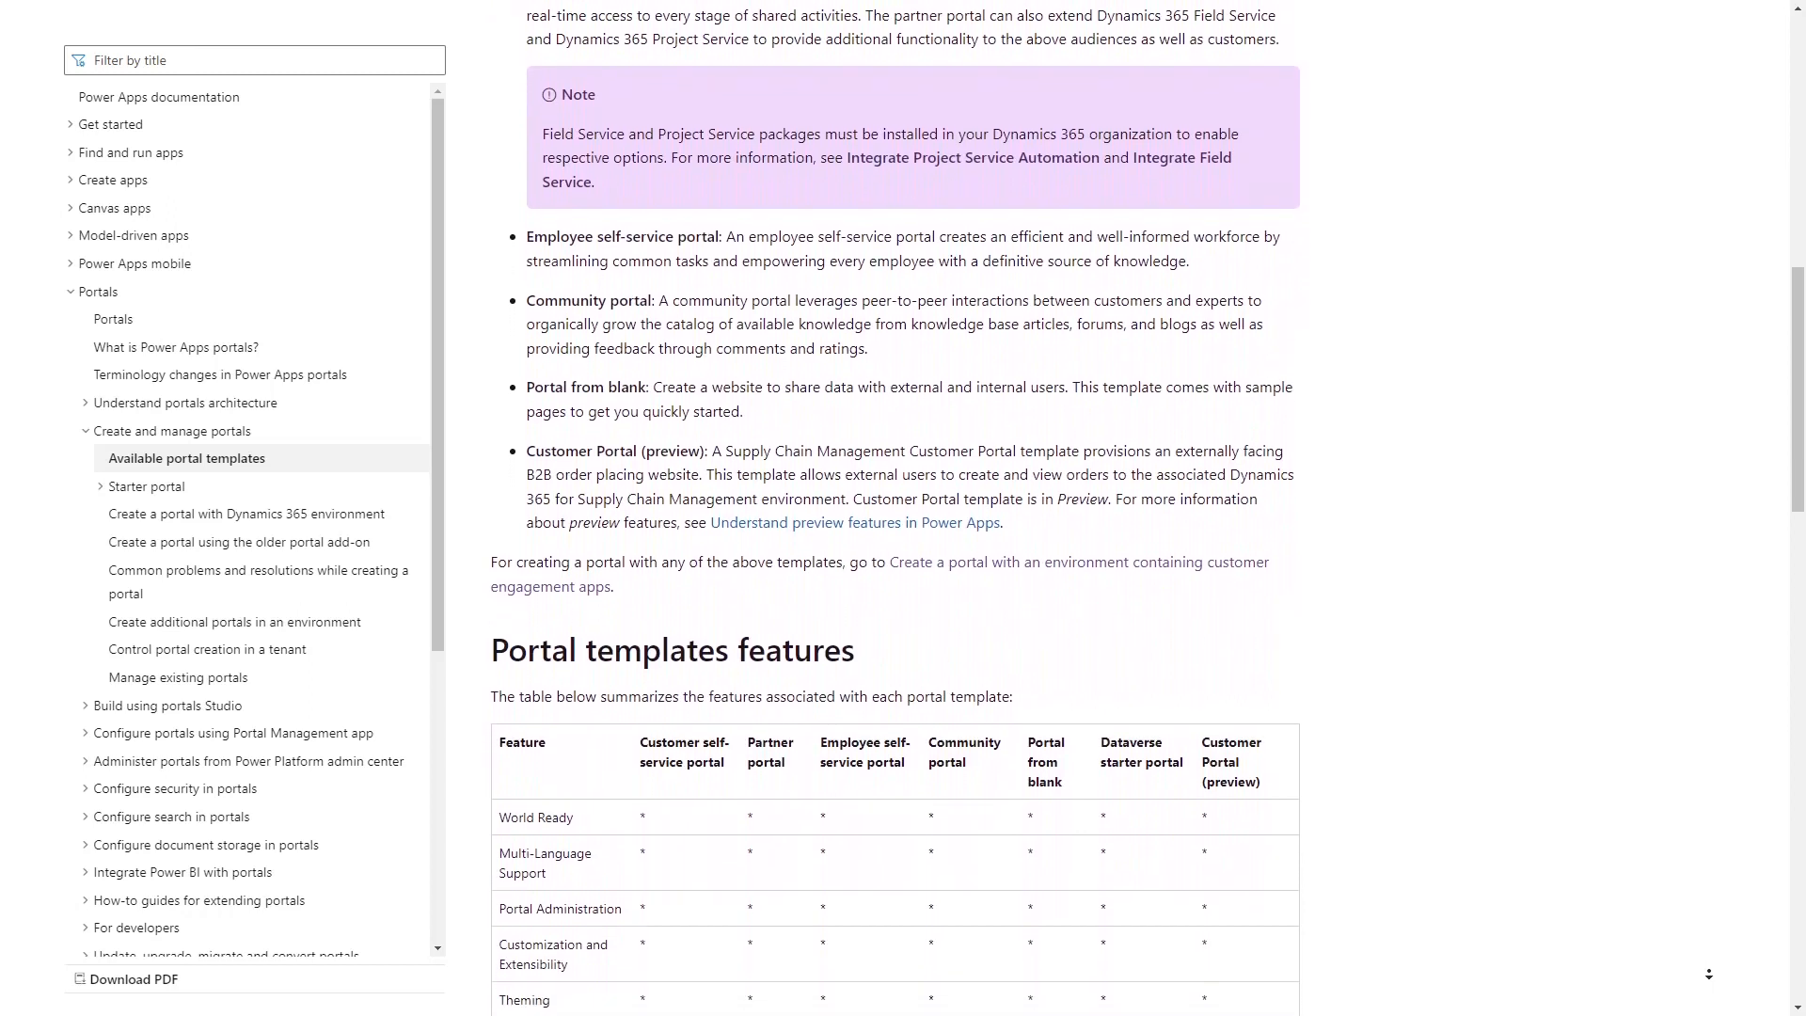
scroll(down, 3)
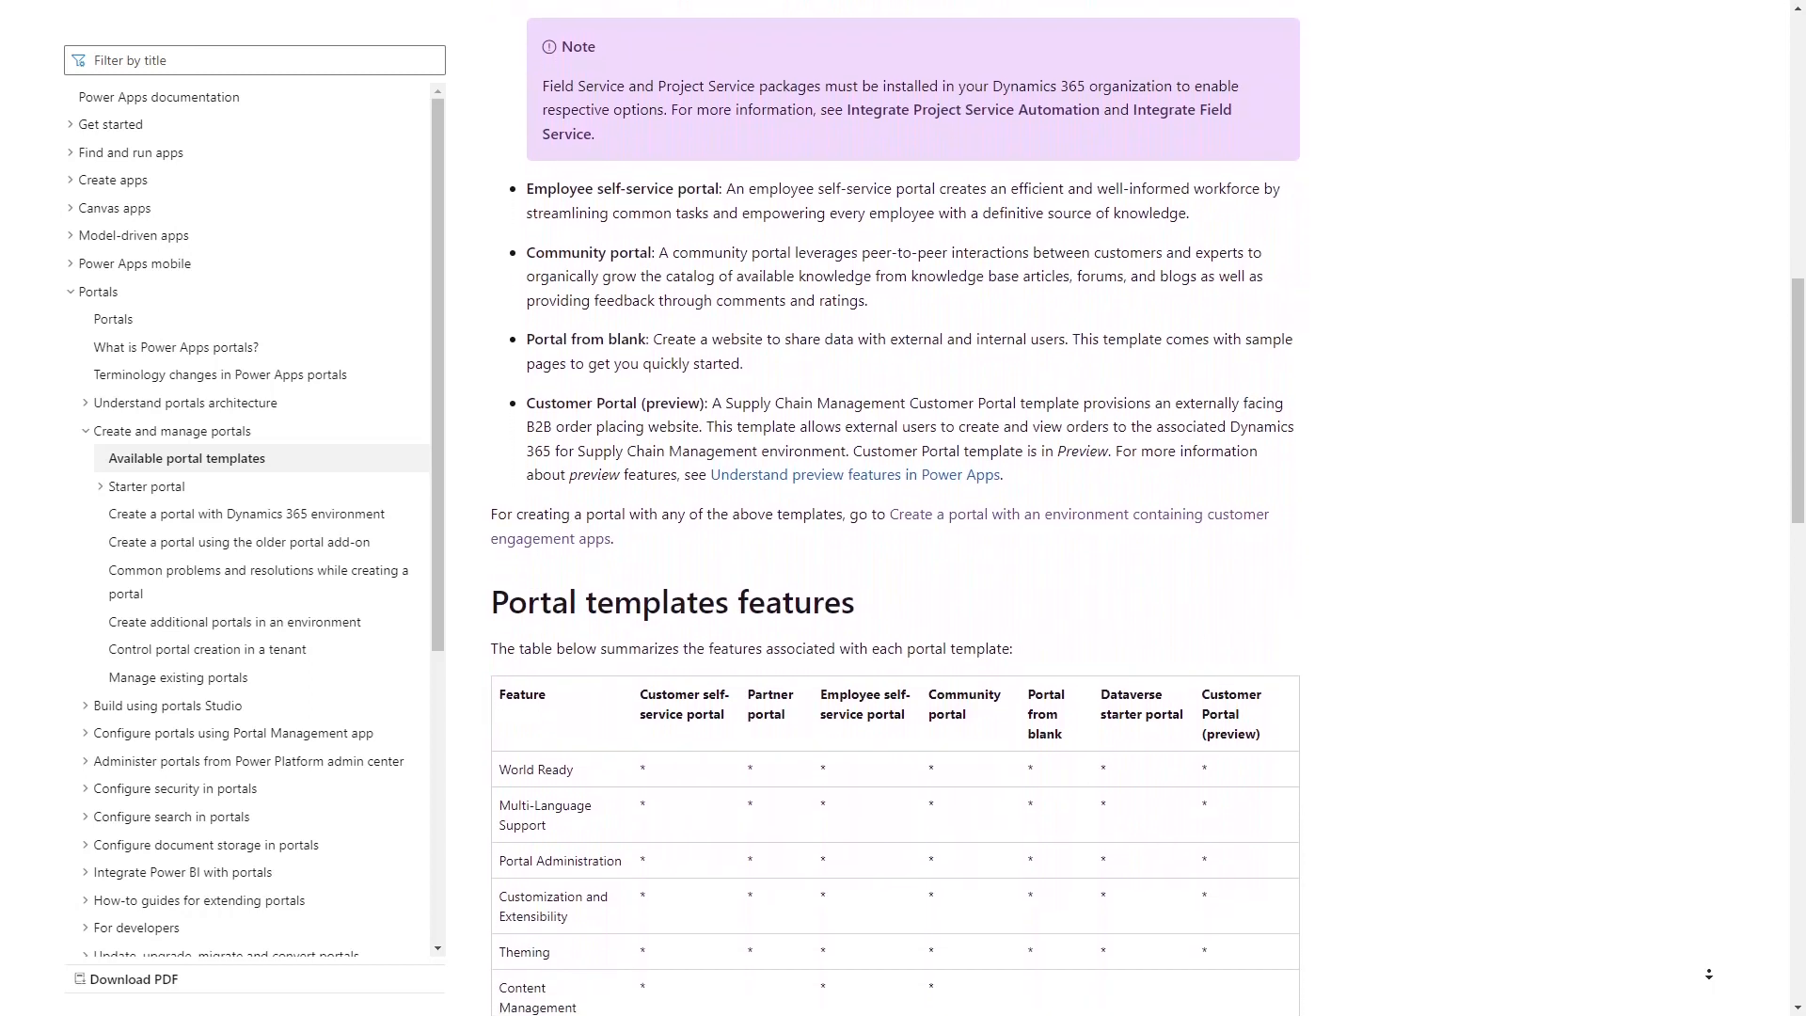
scroll(down, 3)
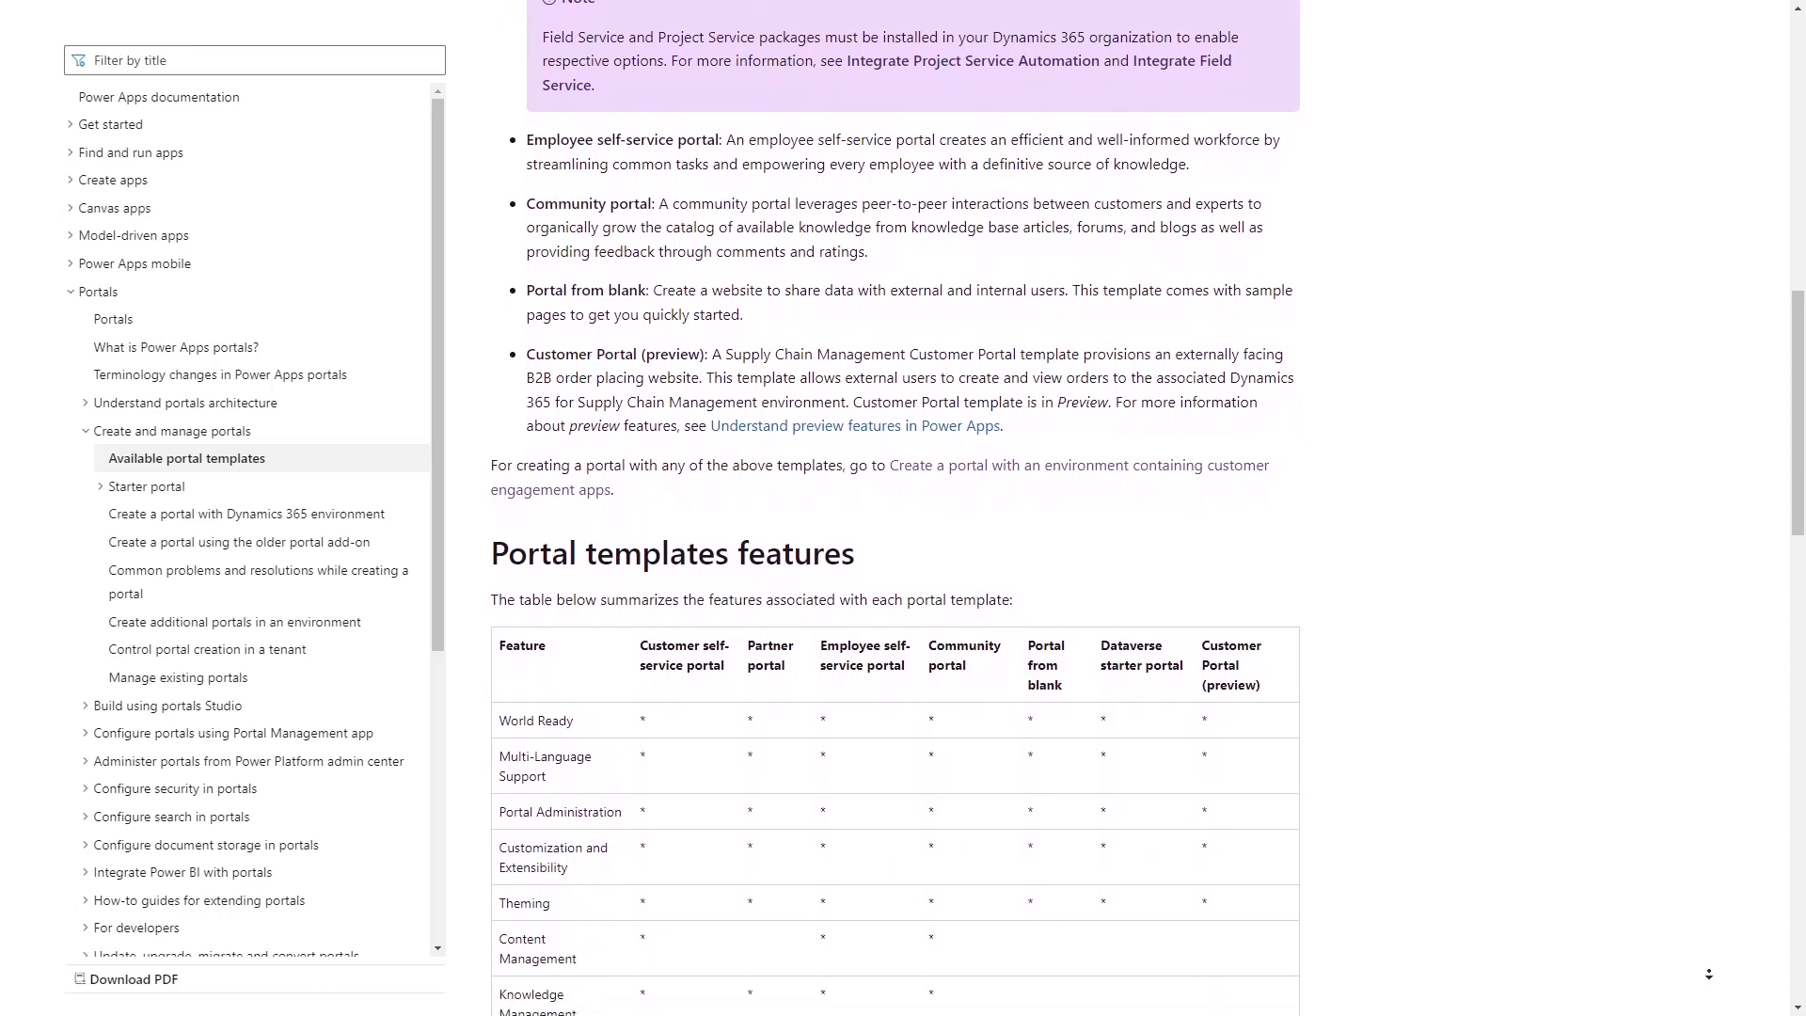
scroll(down, 3)
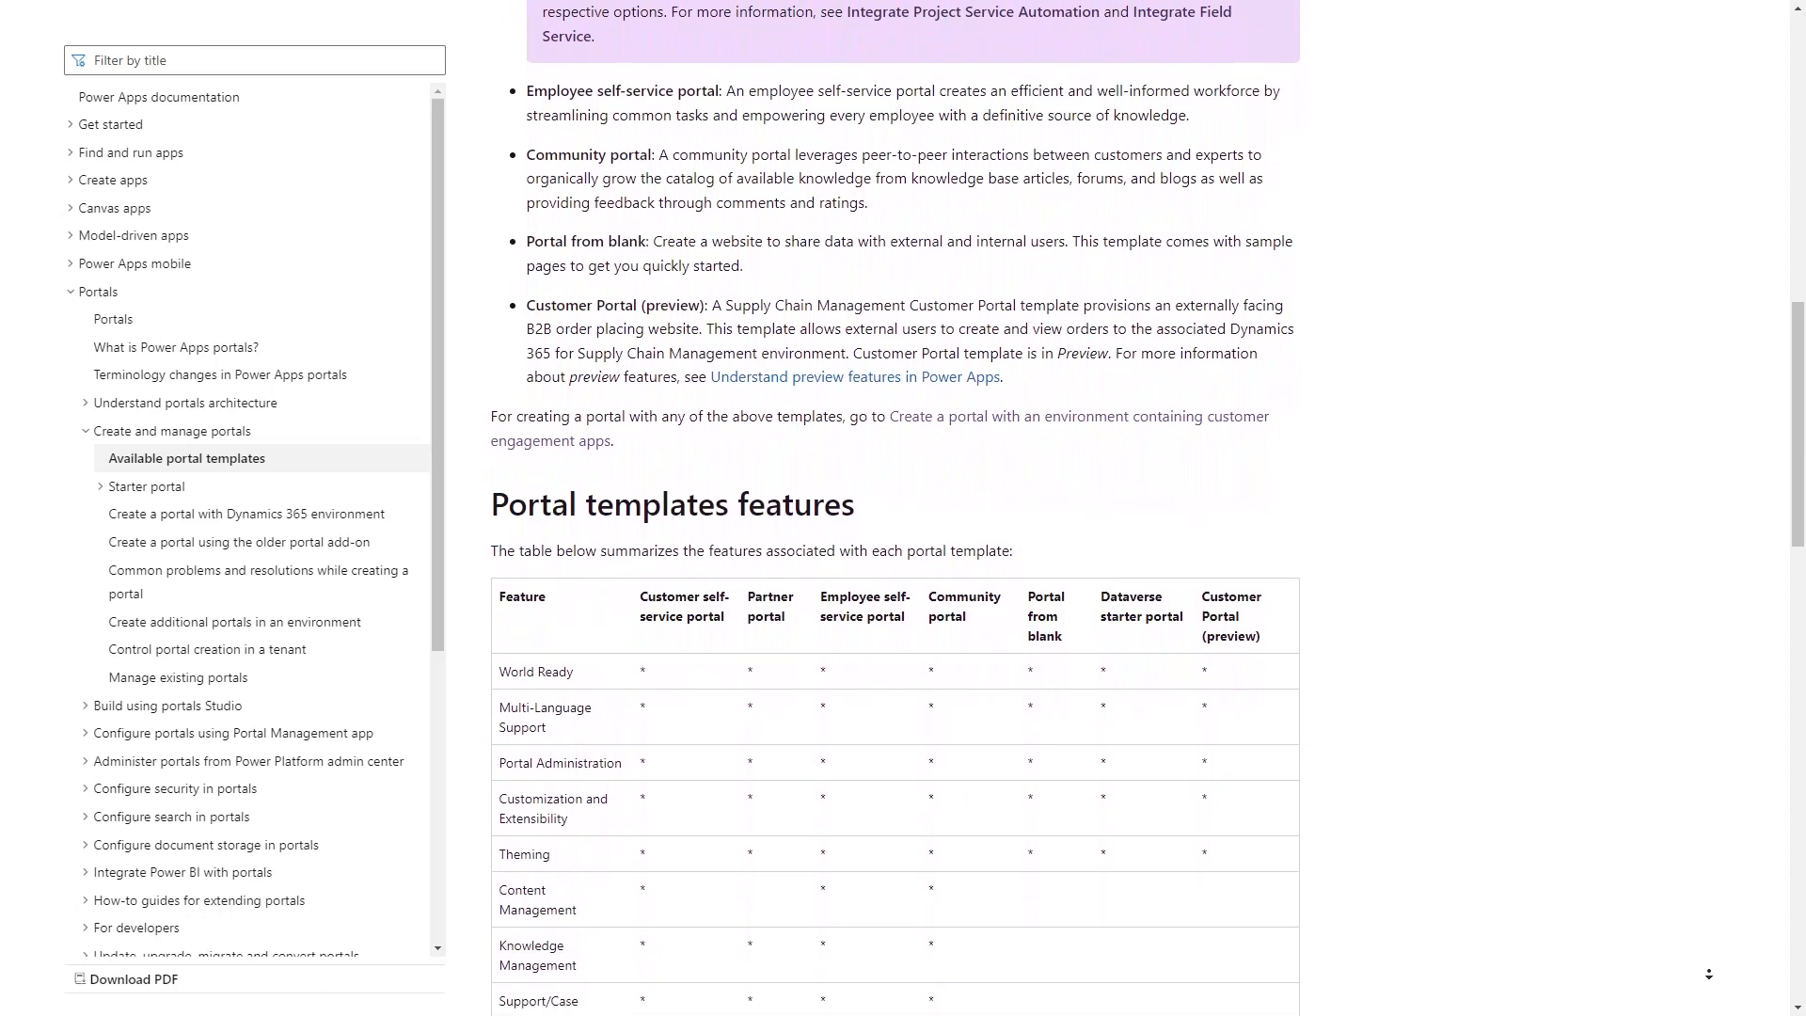
scroll(down, 3)
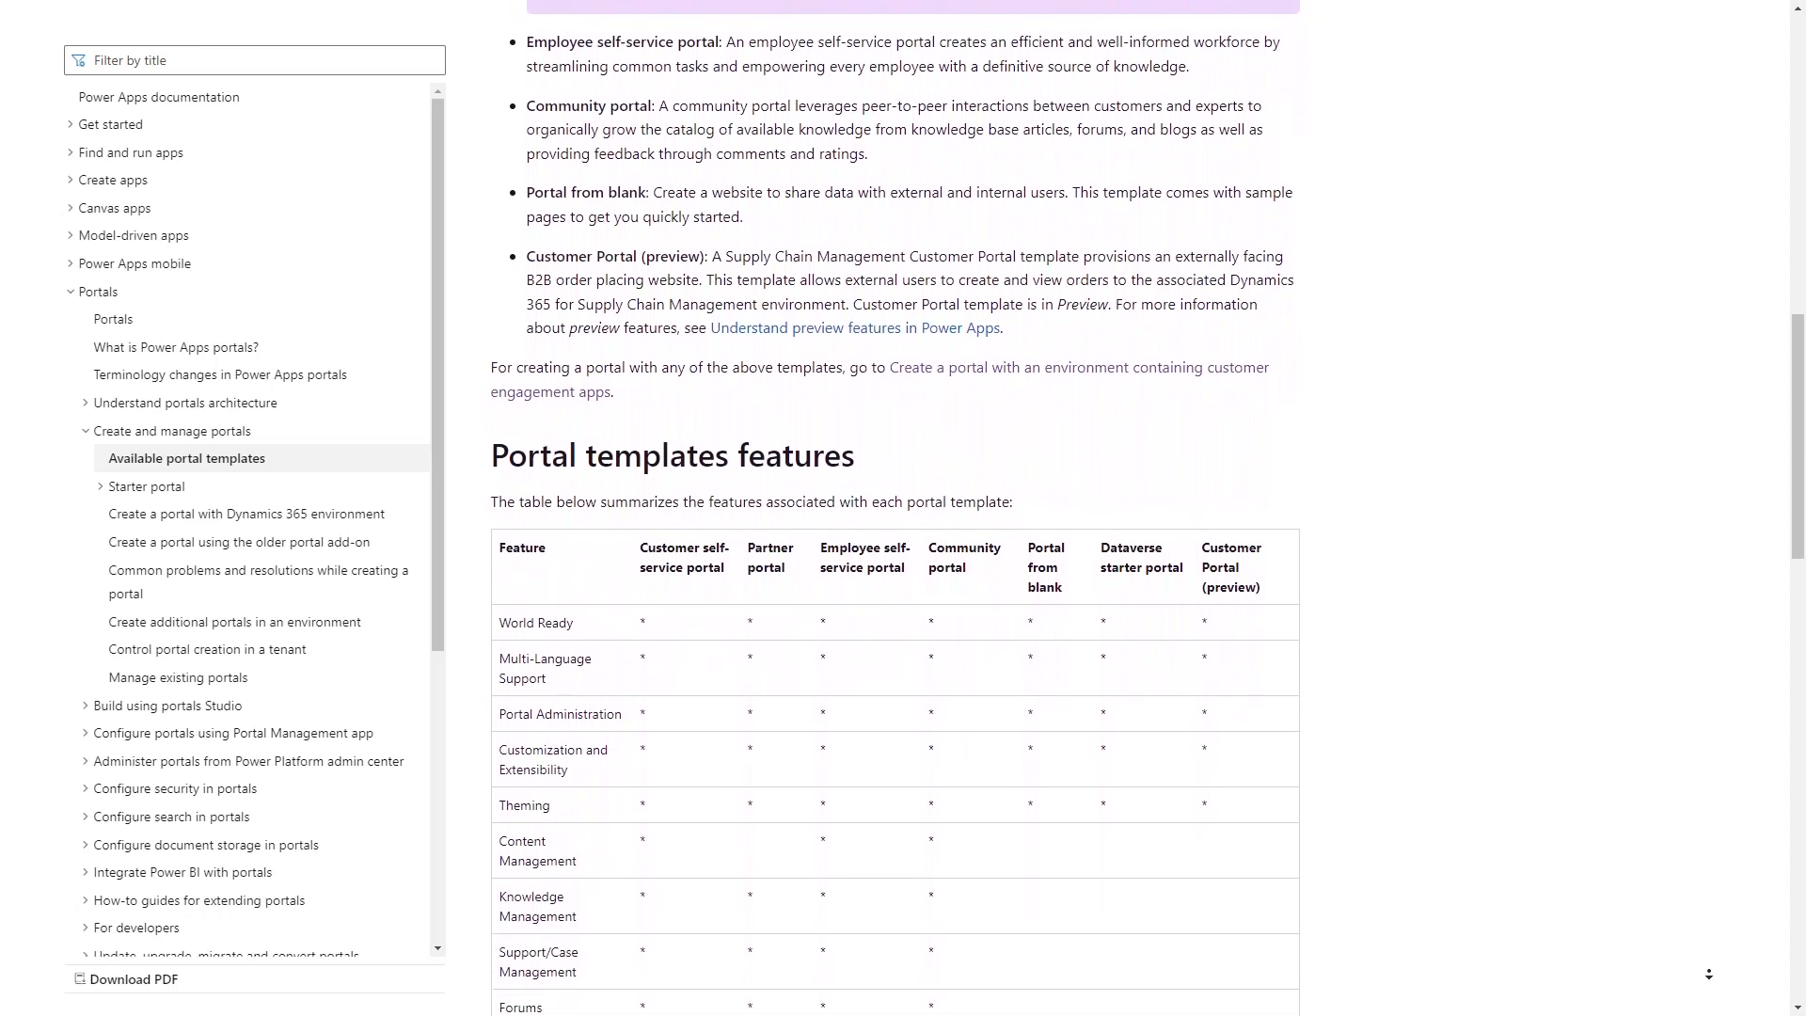
scroll(down, 3)
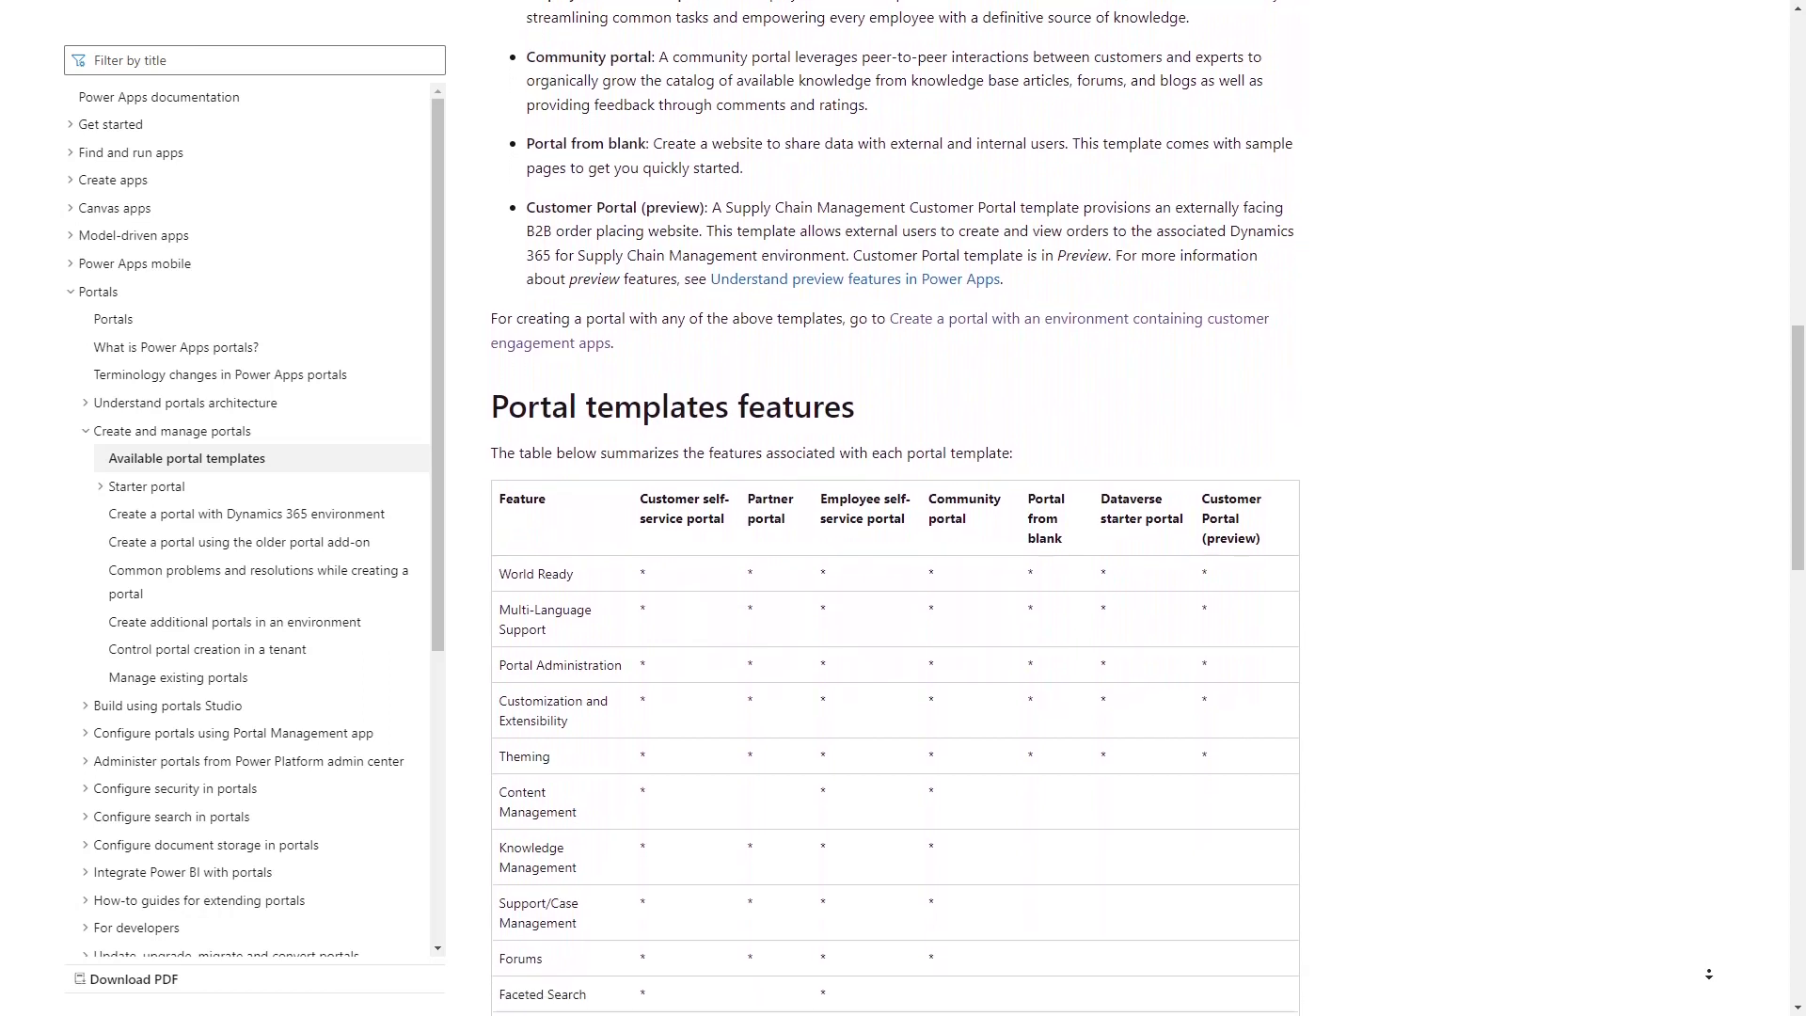
scroll(down, 3)
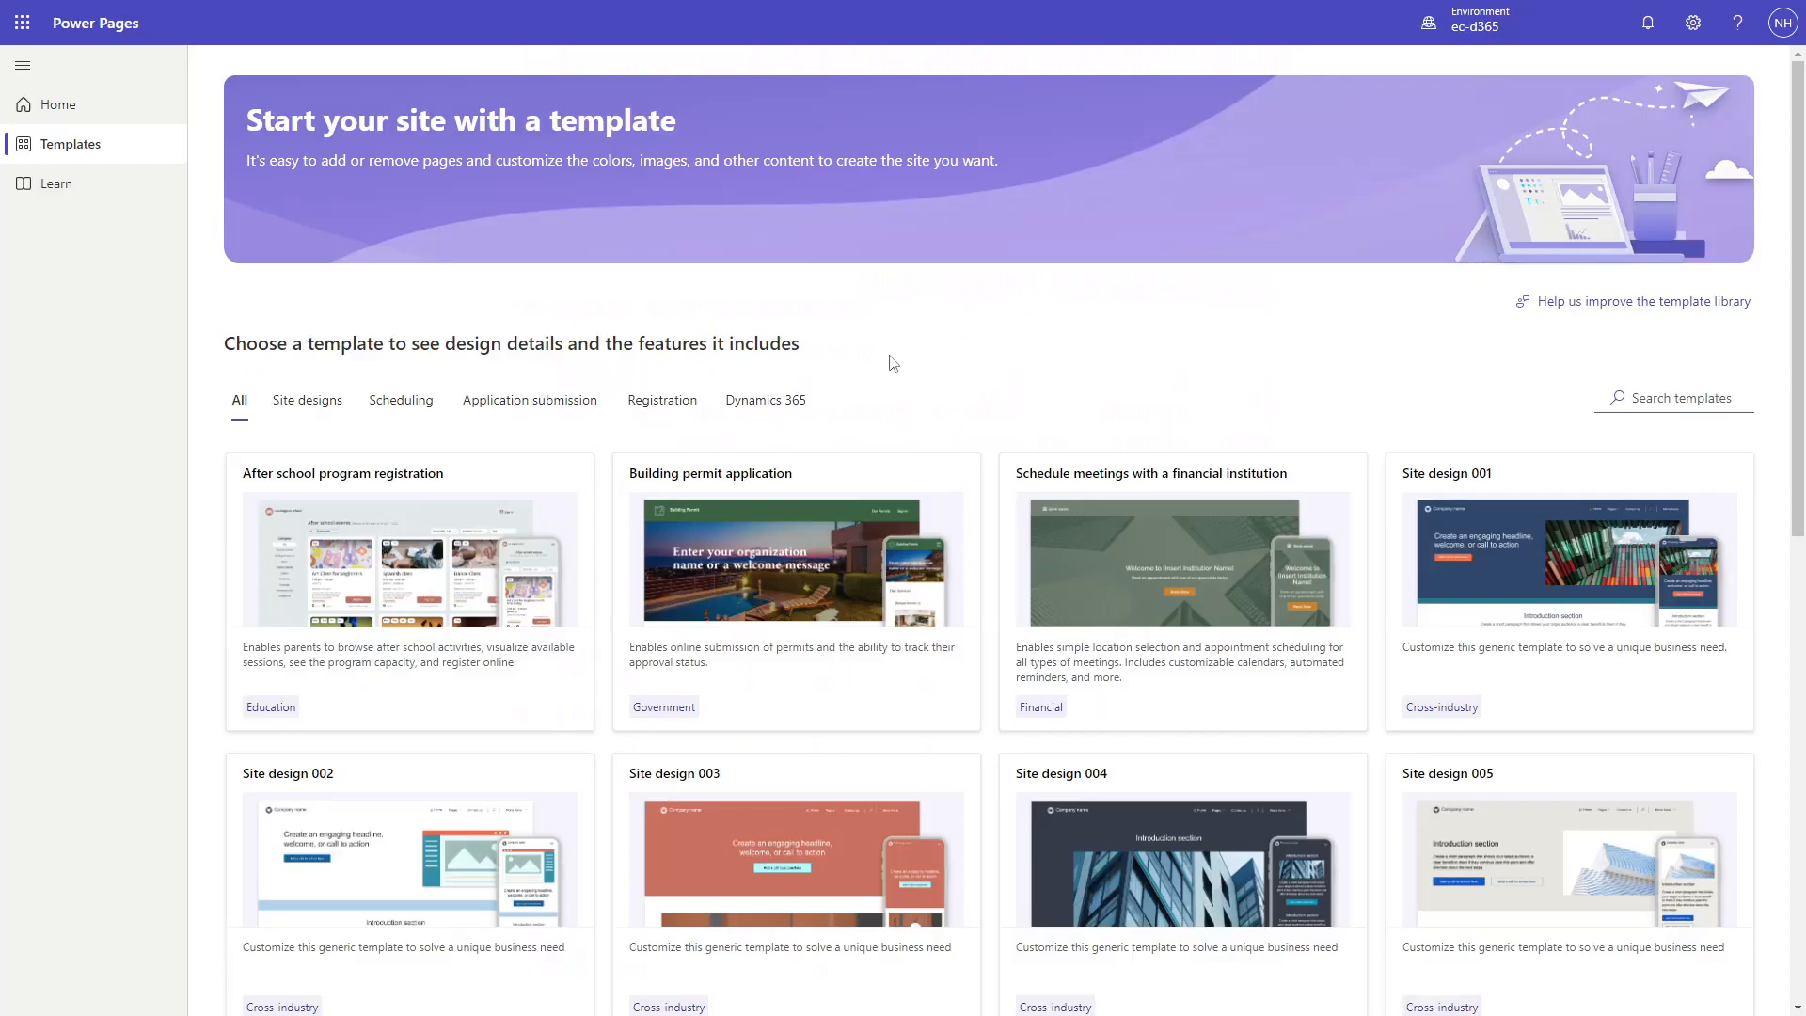
mouse_move(954, 389)
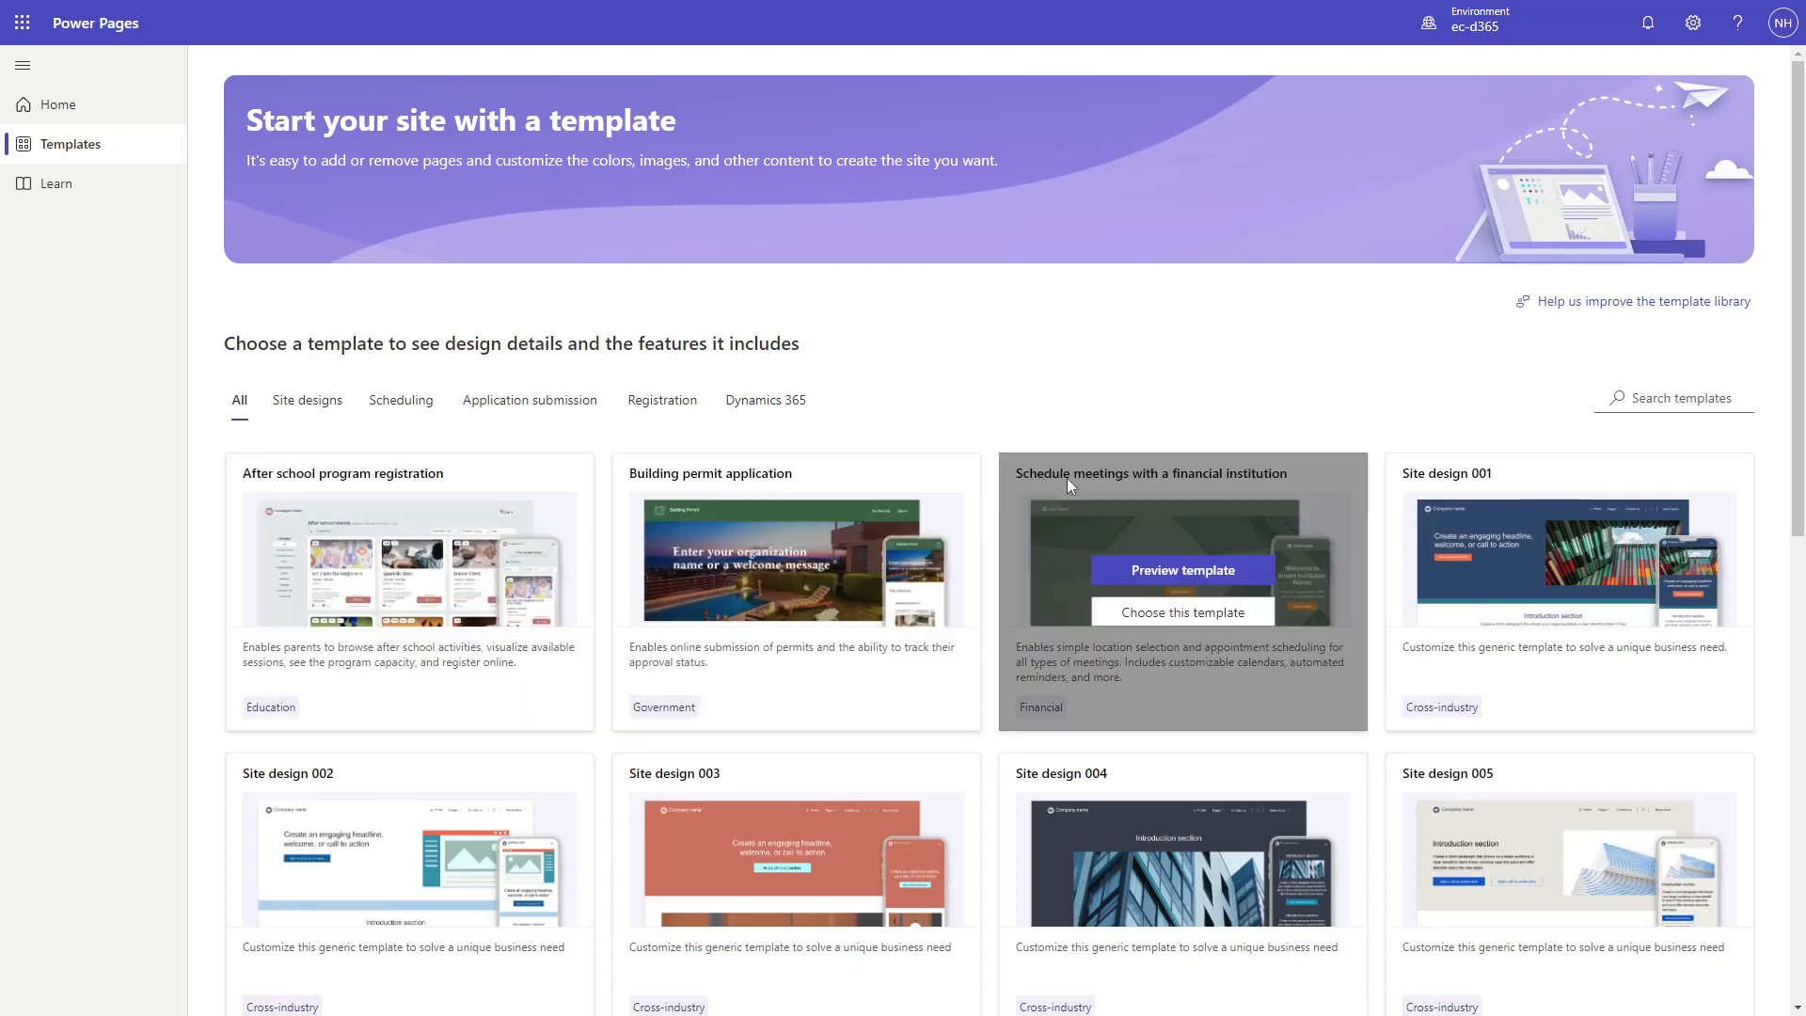
mouse_move(1391, 406)
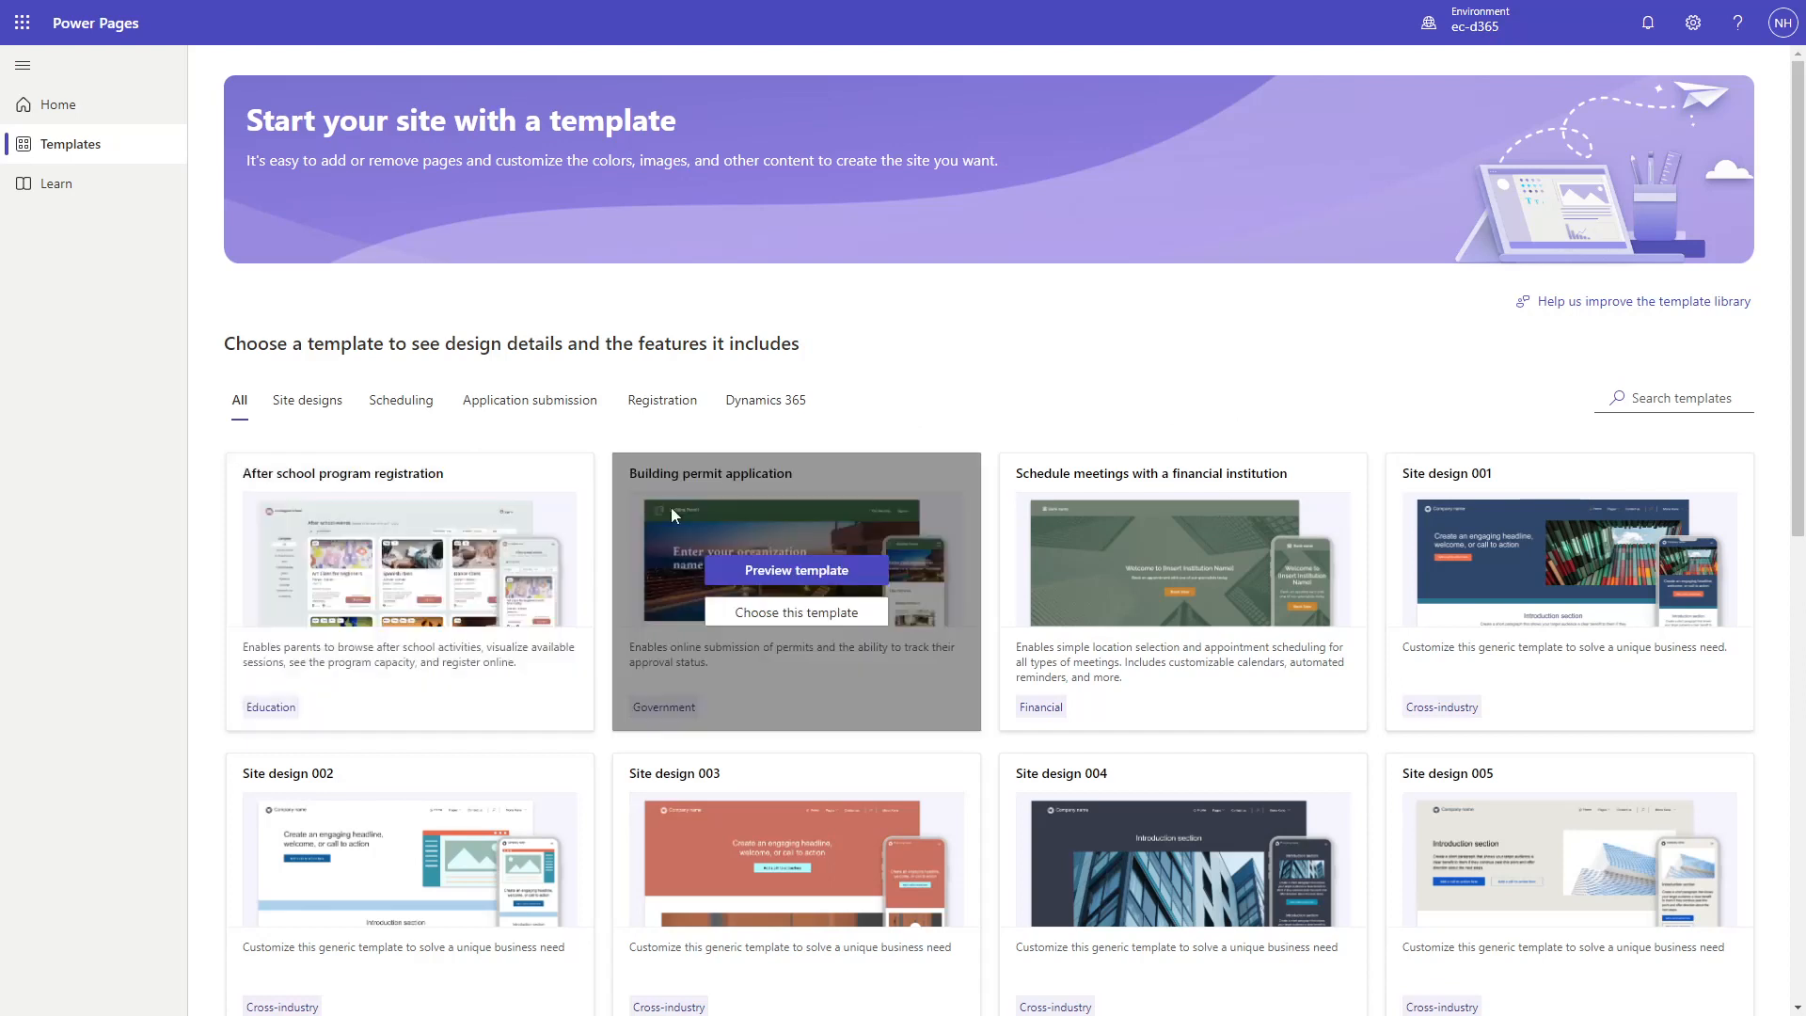
mouse_move(799, 519)
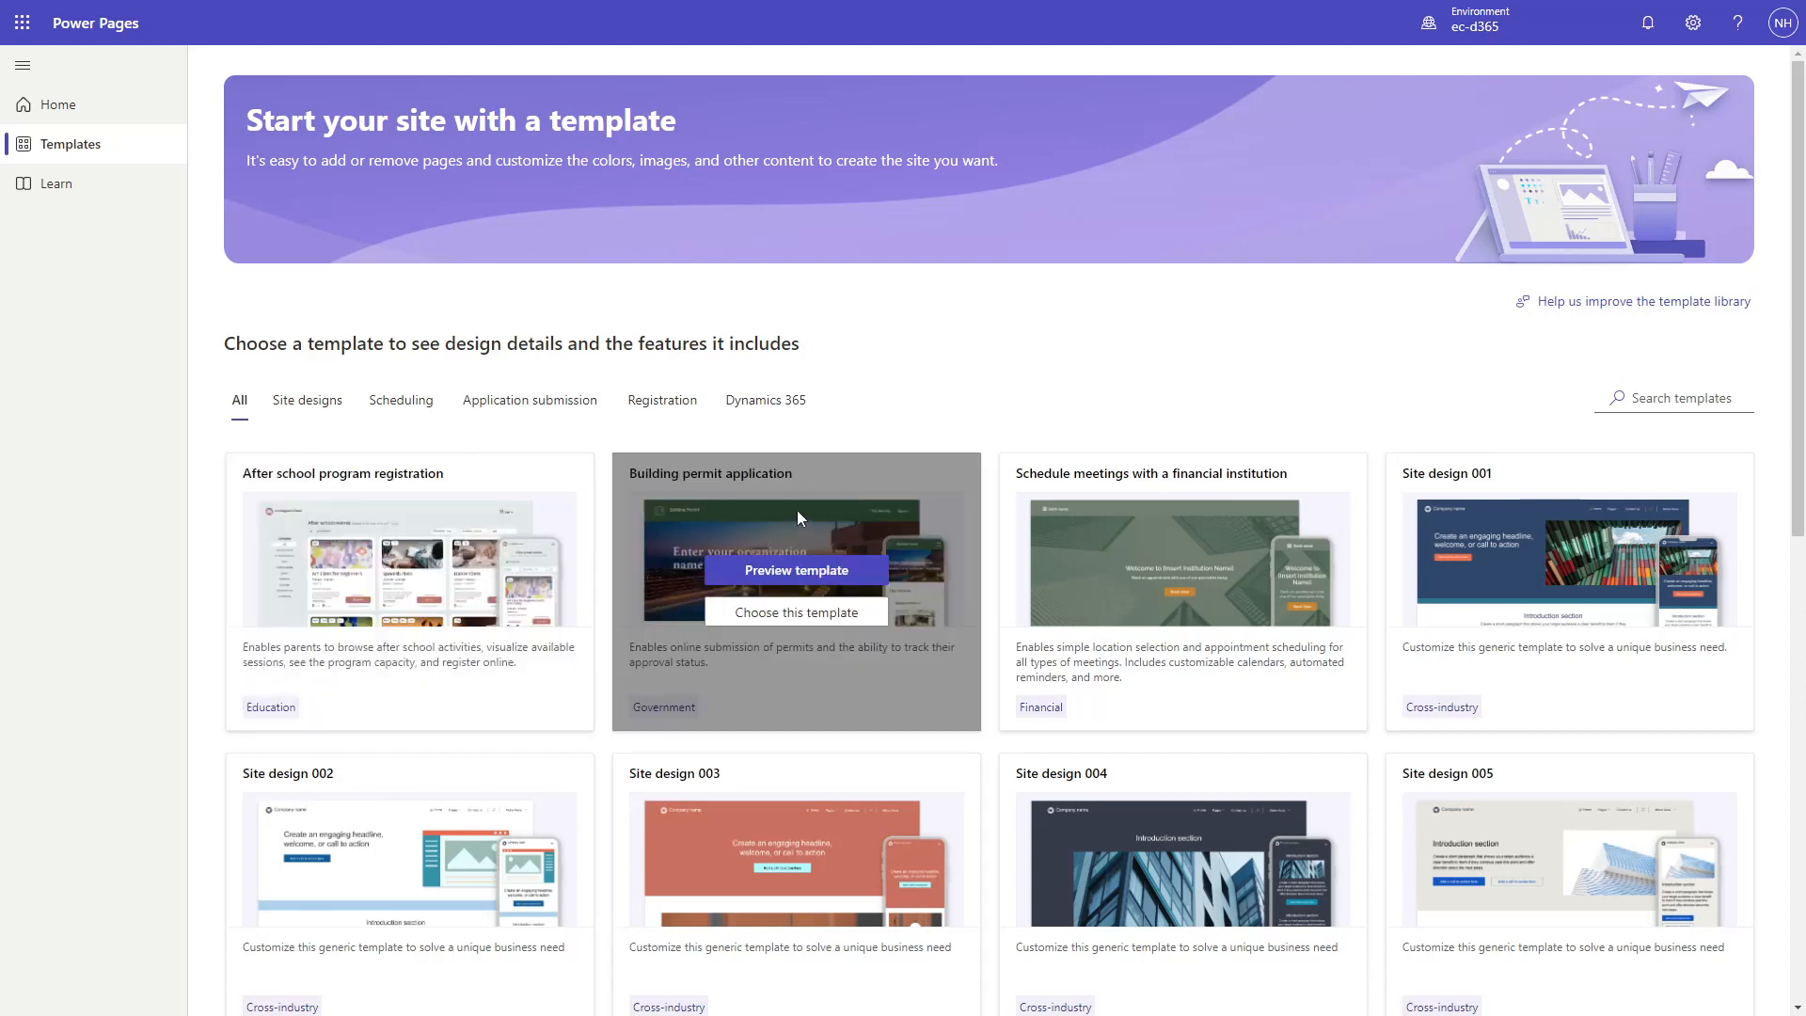
mouse_move(1207, 504)
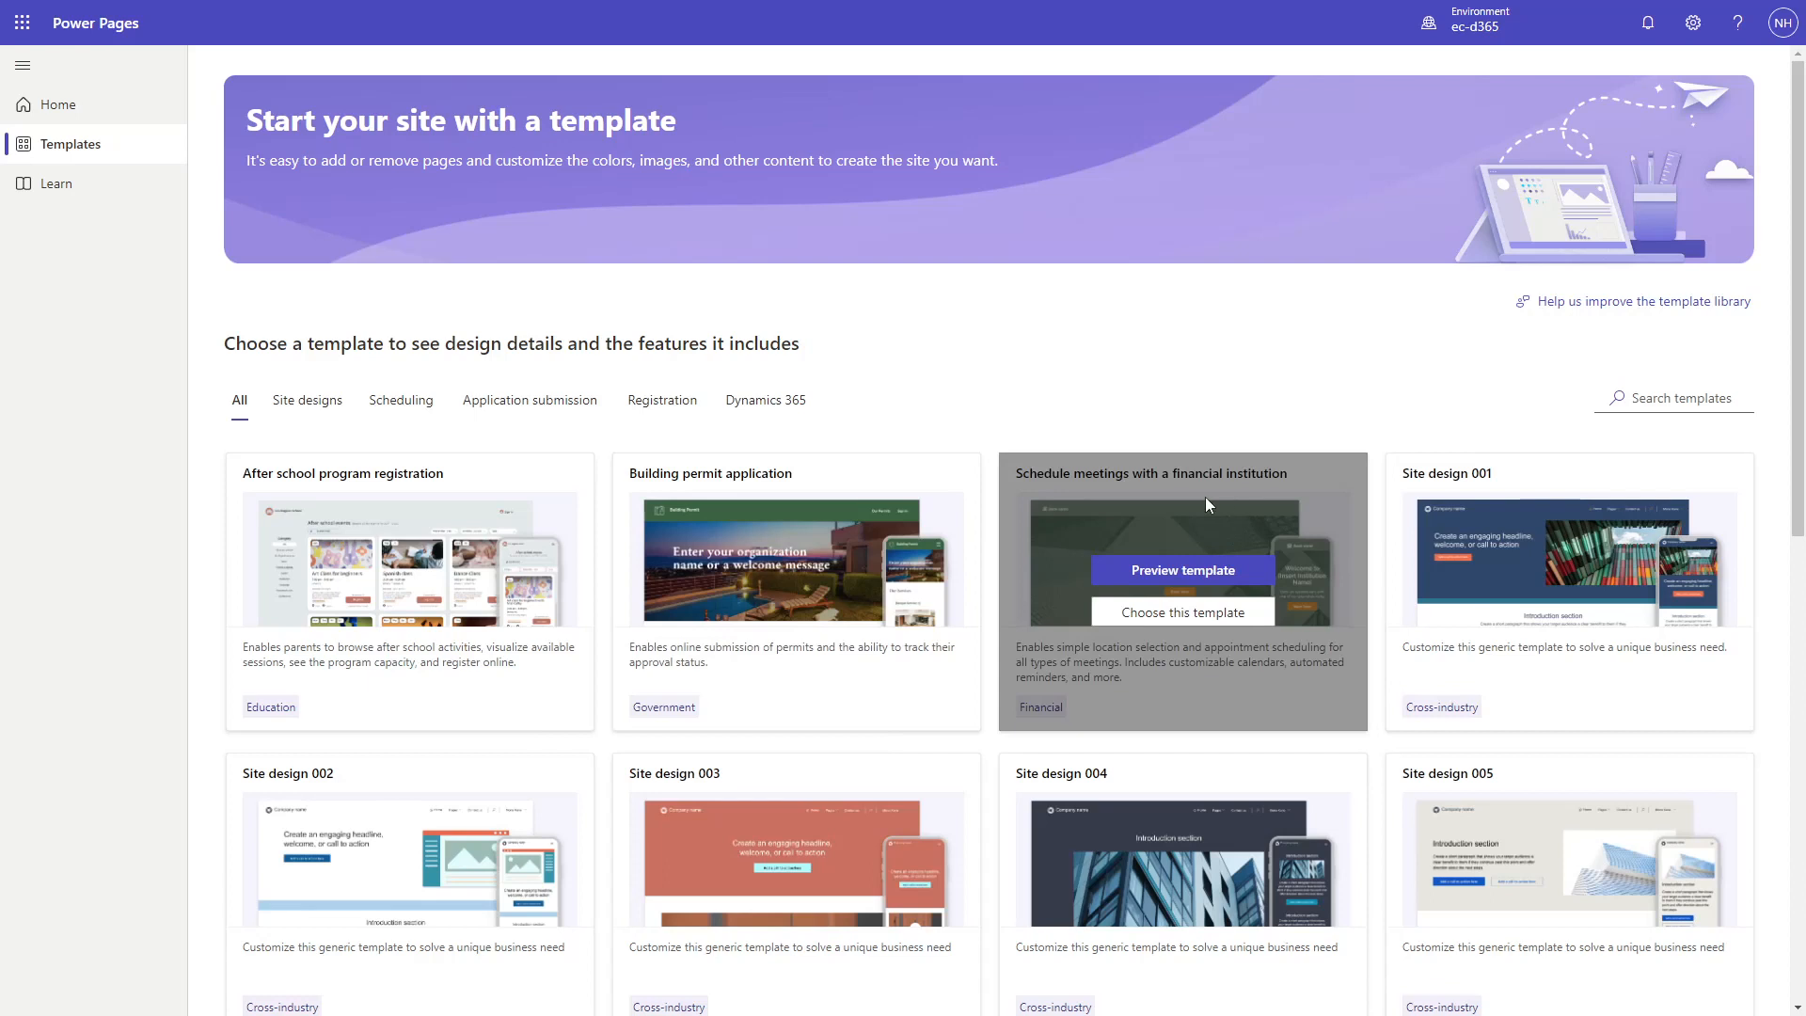
mouse_move(986, 435)
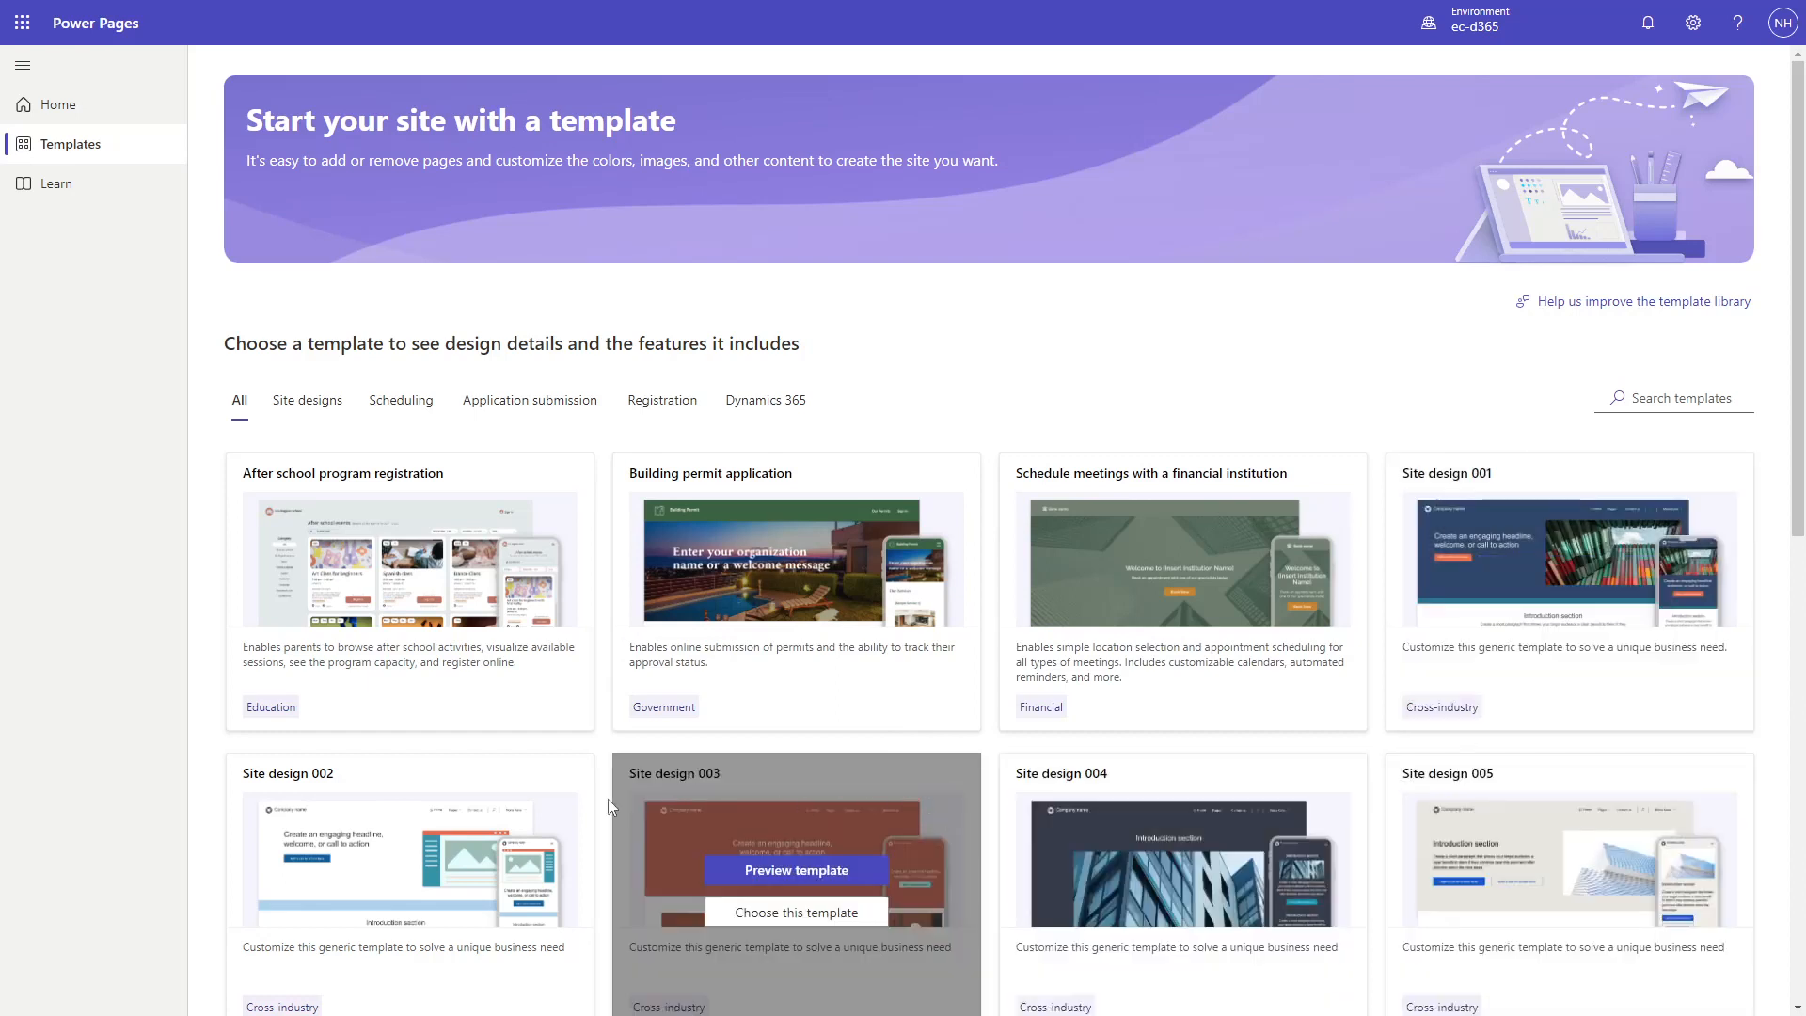
mouse_move(133, 650)
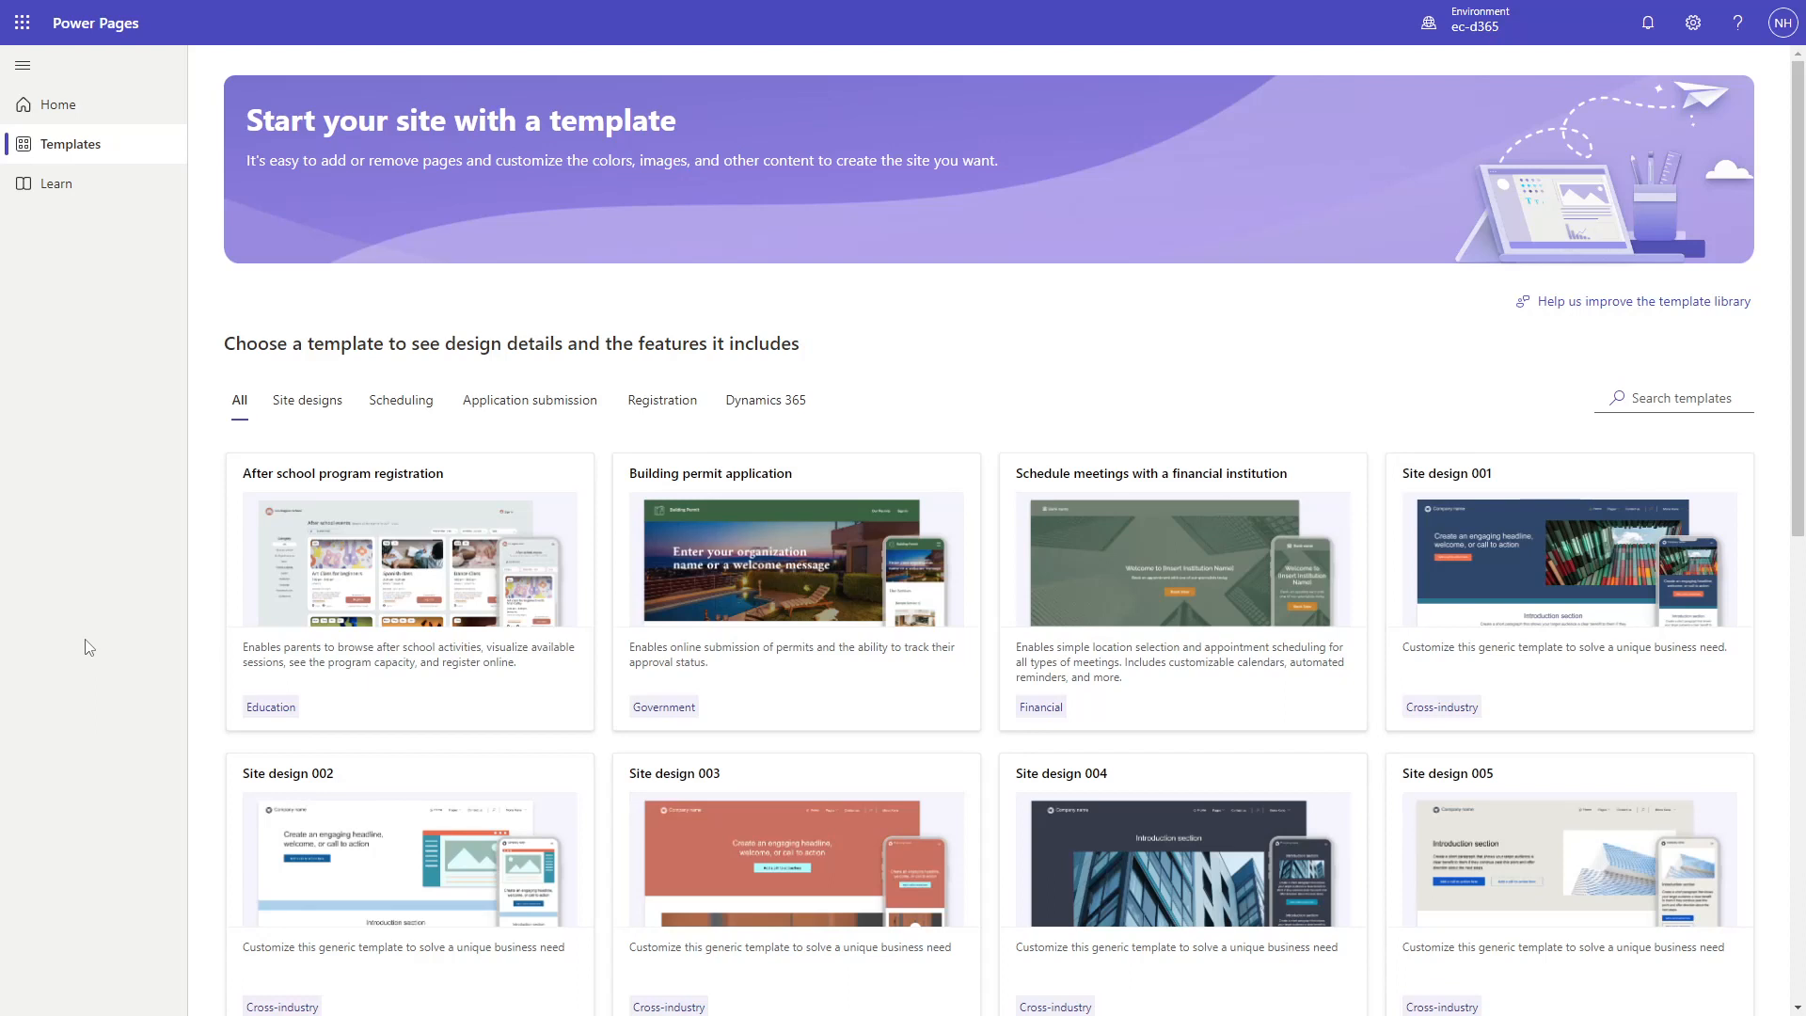
mouse_move(206, 416)
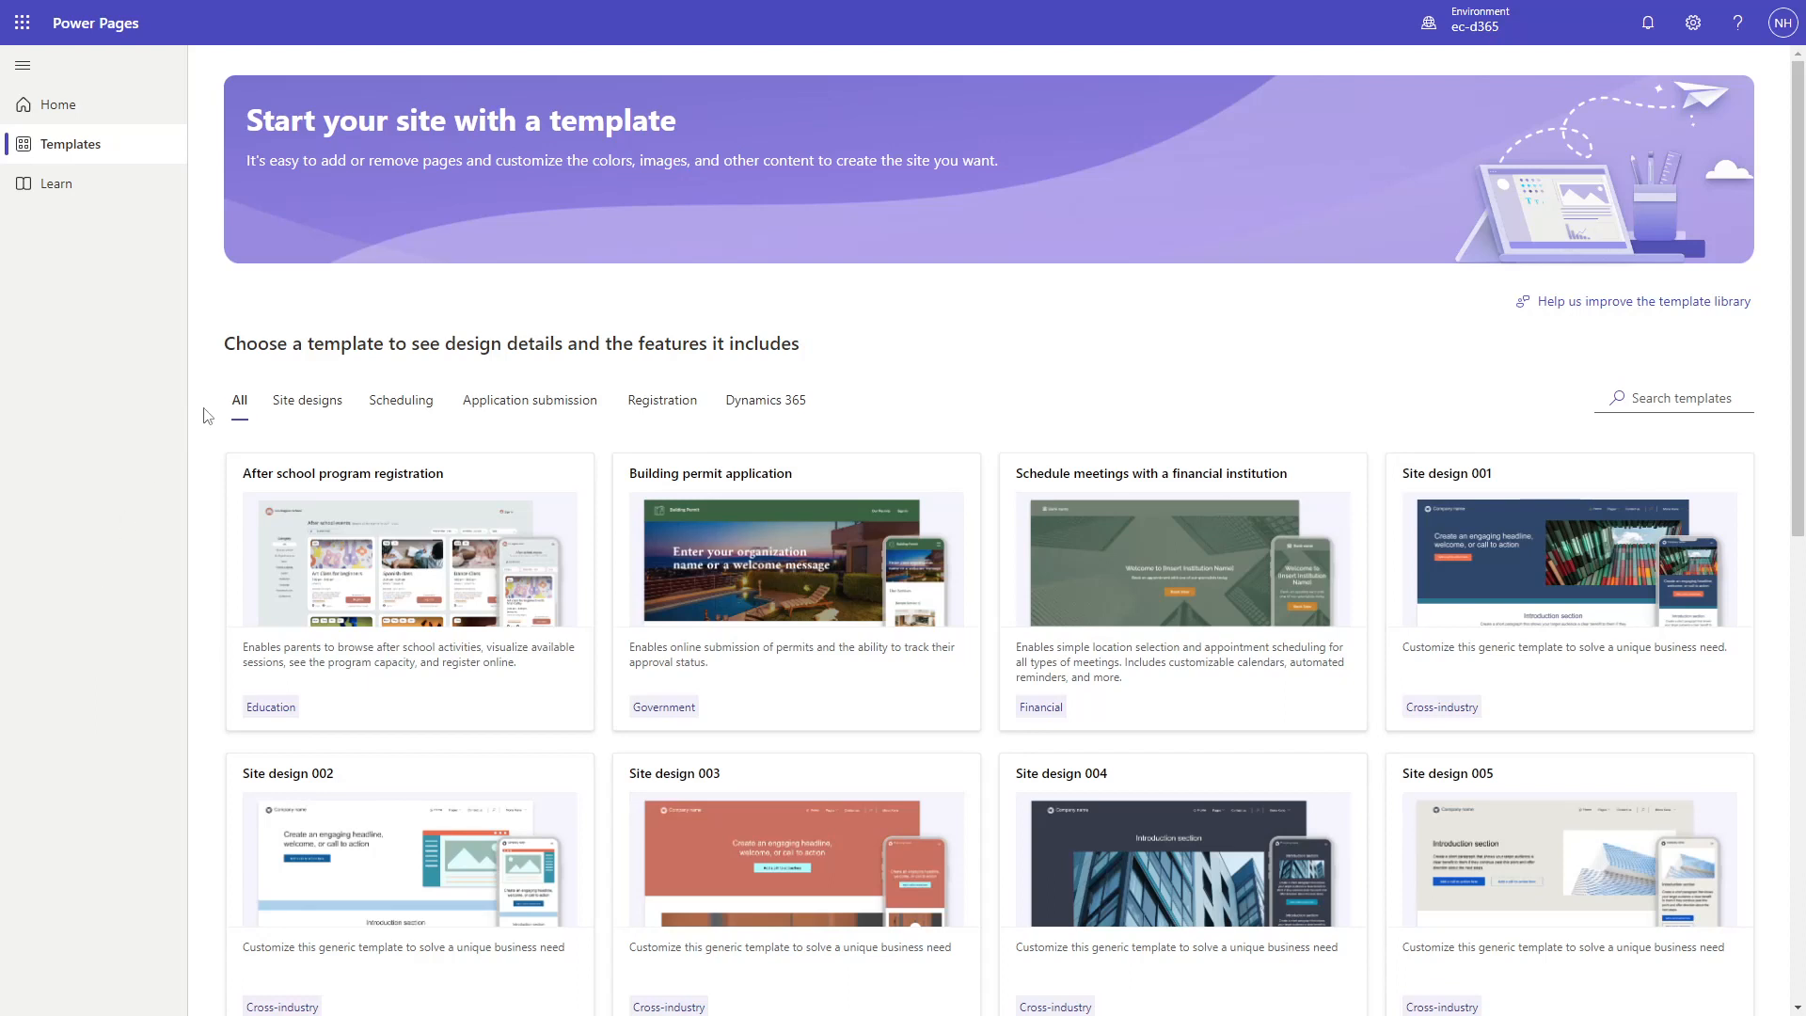
click(307, 399)
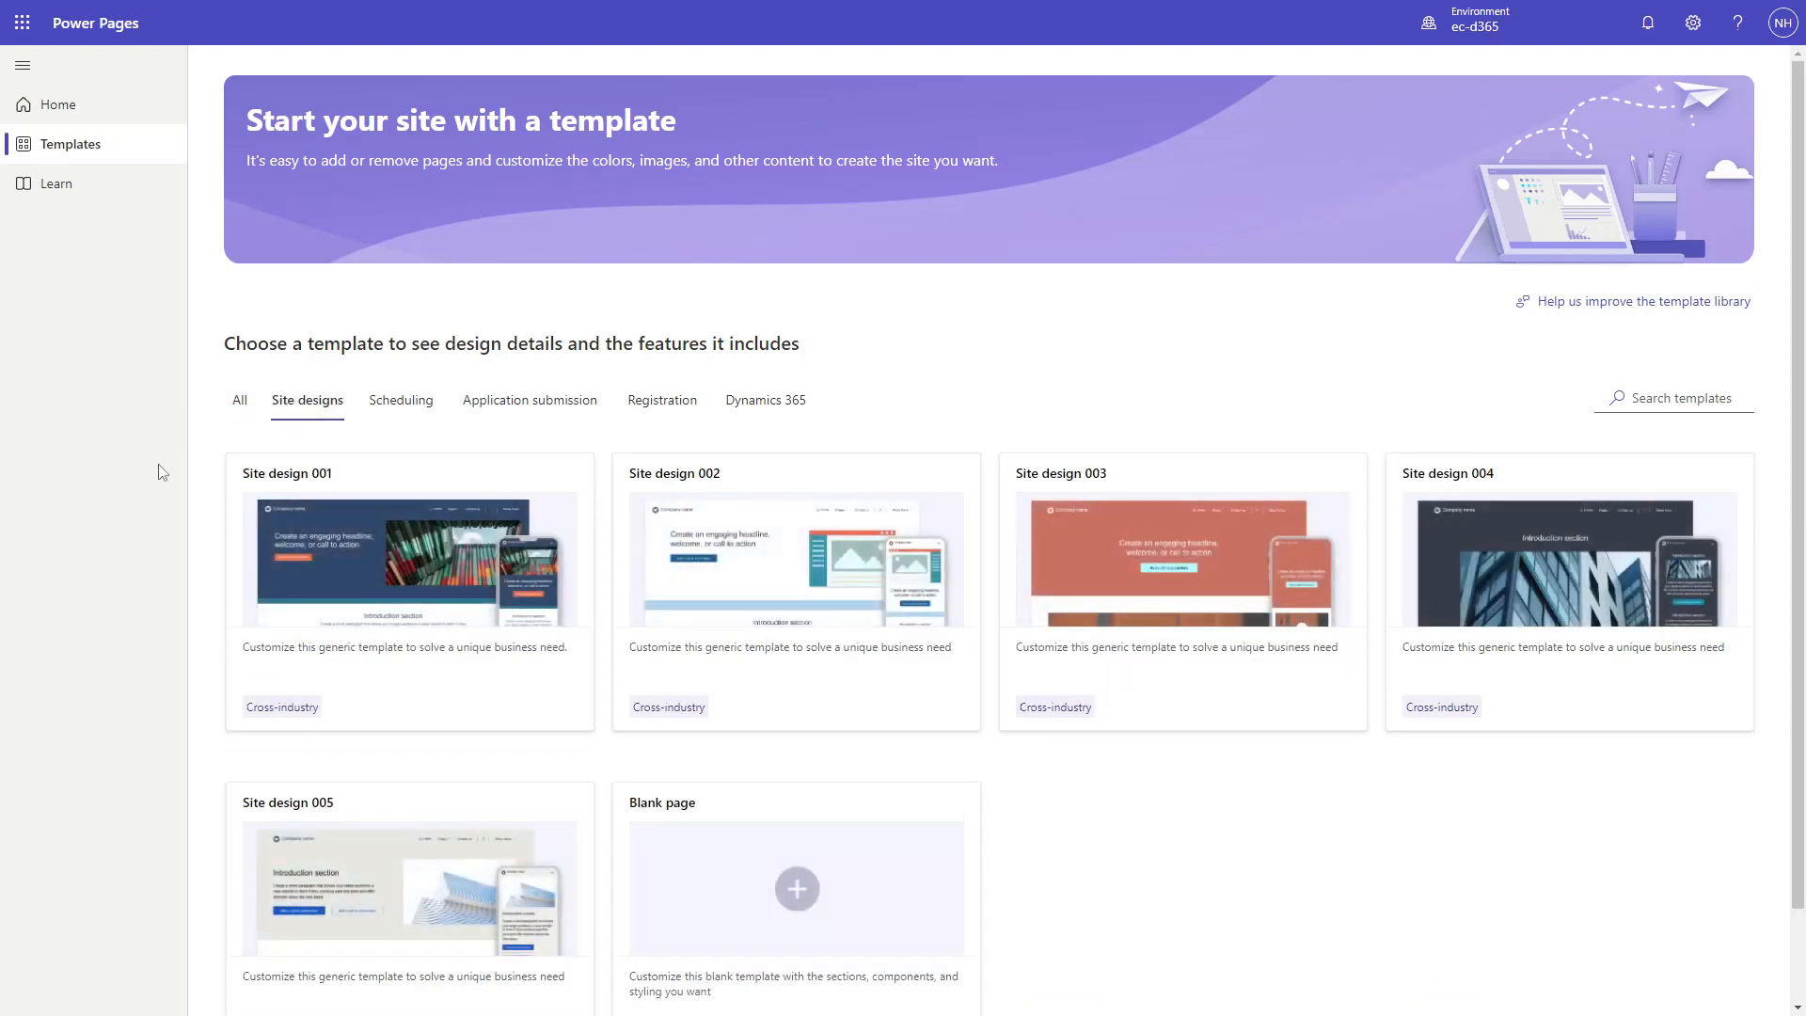
mouse_move(144, 496)
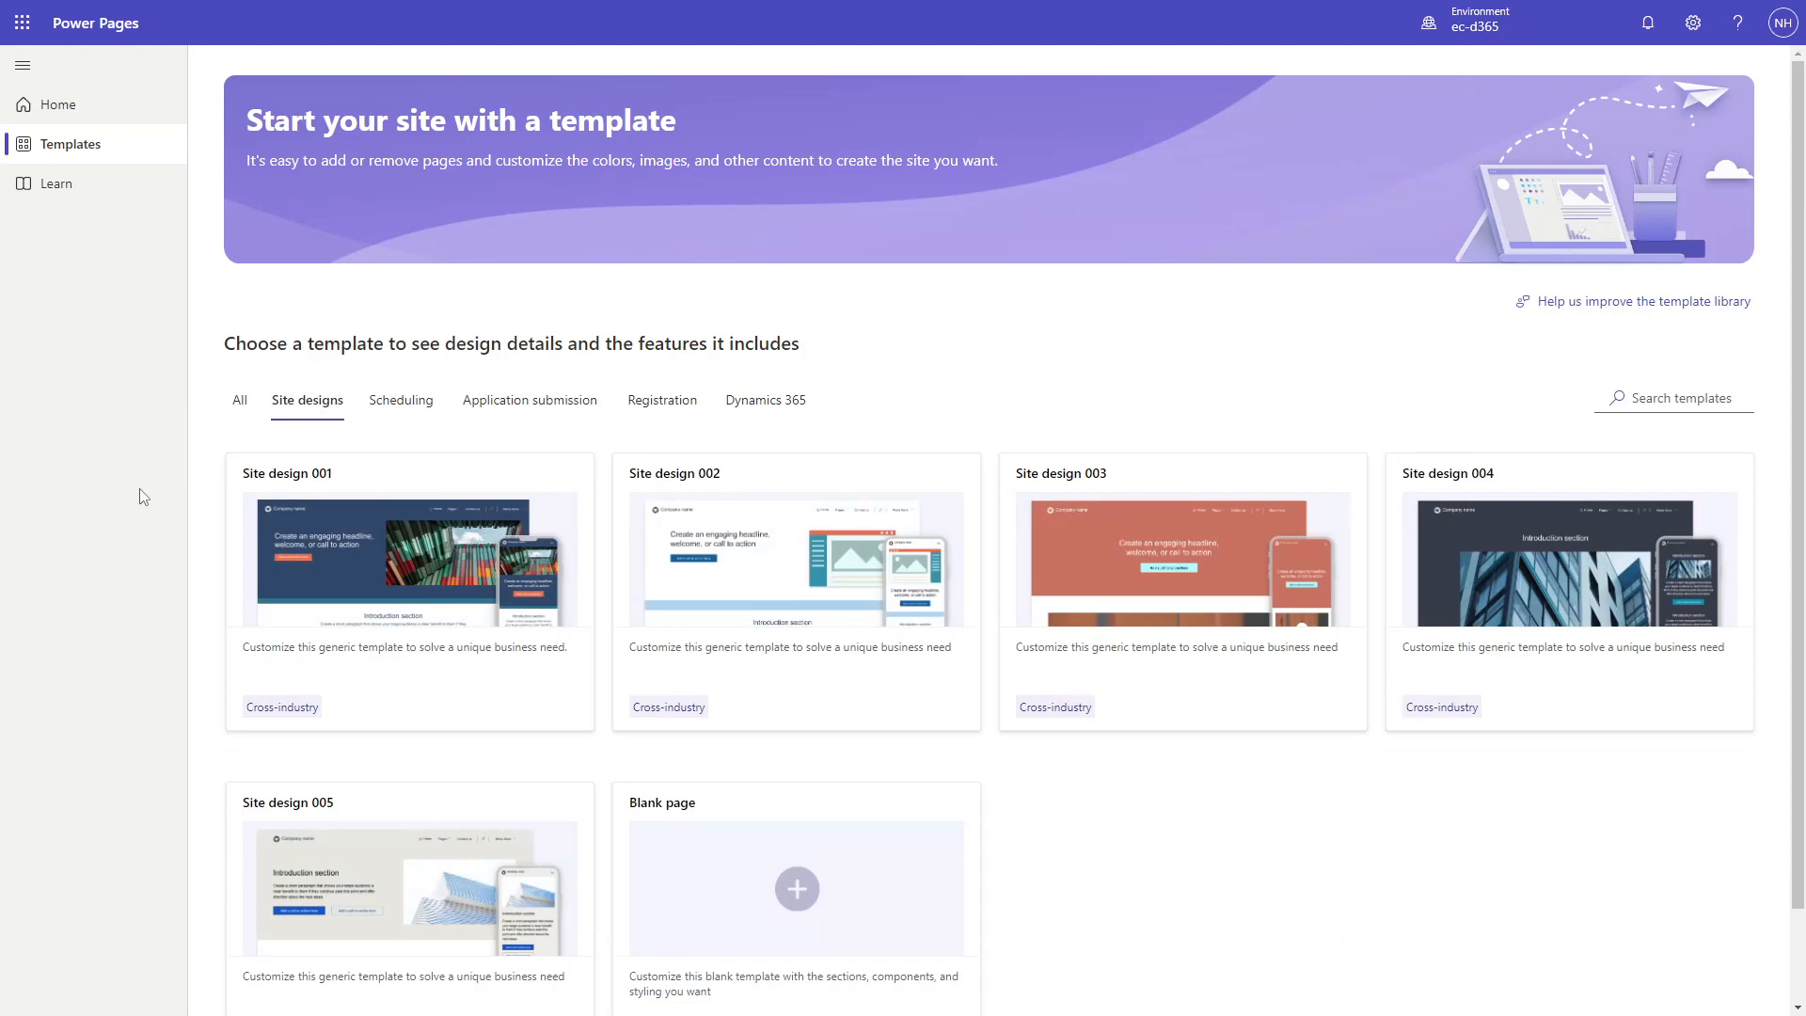
mouse_move(401, 400)
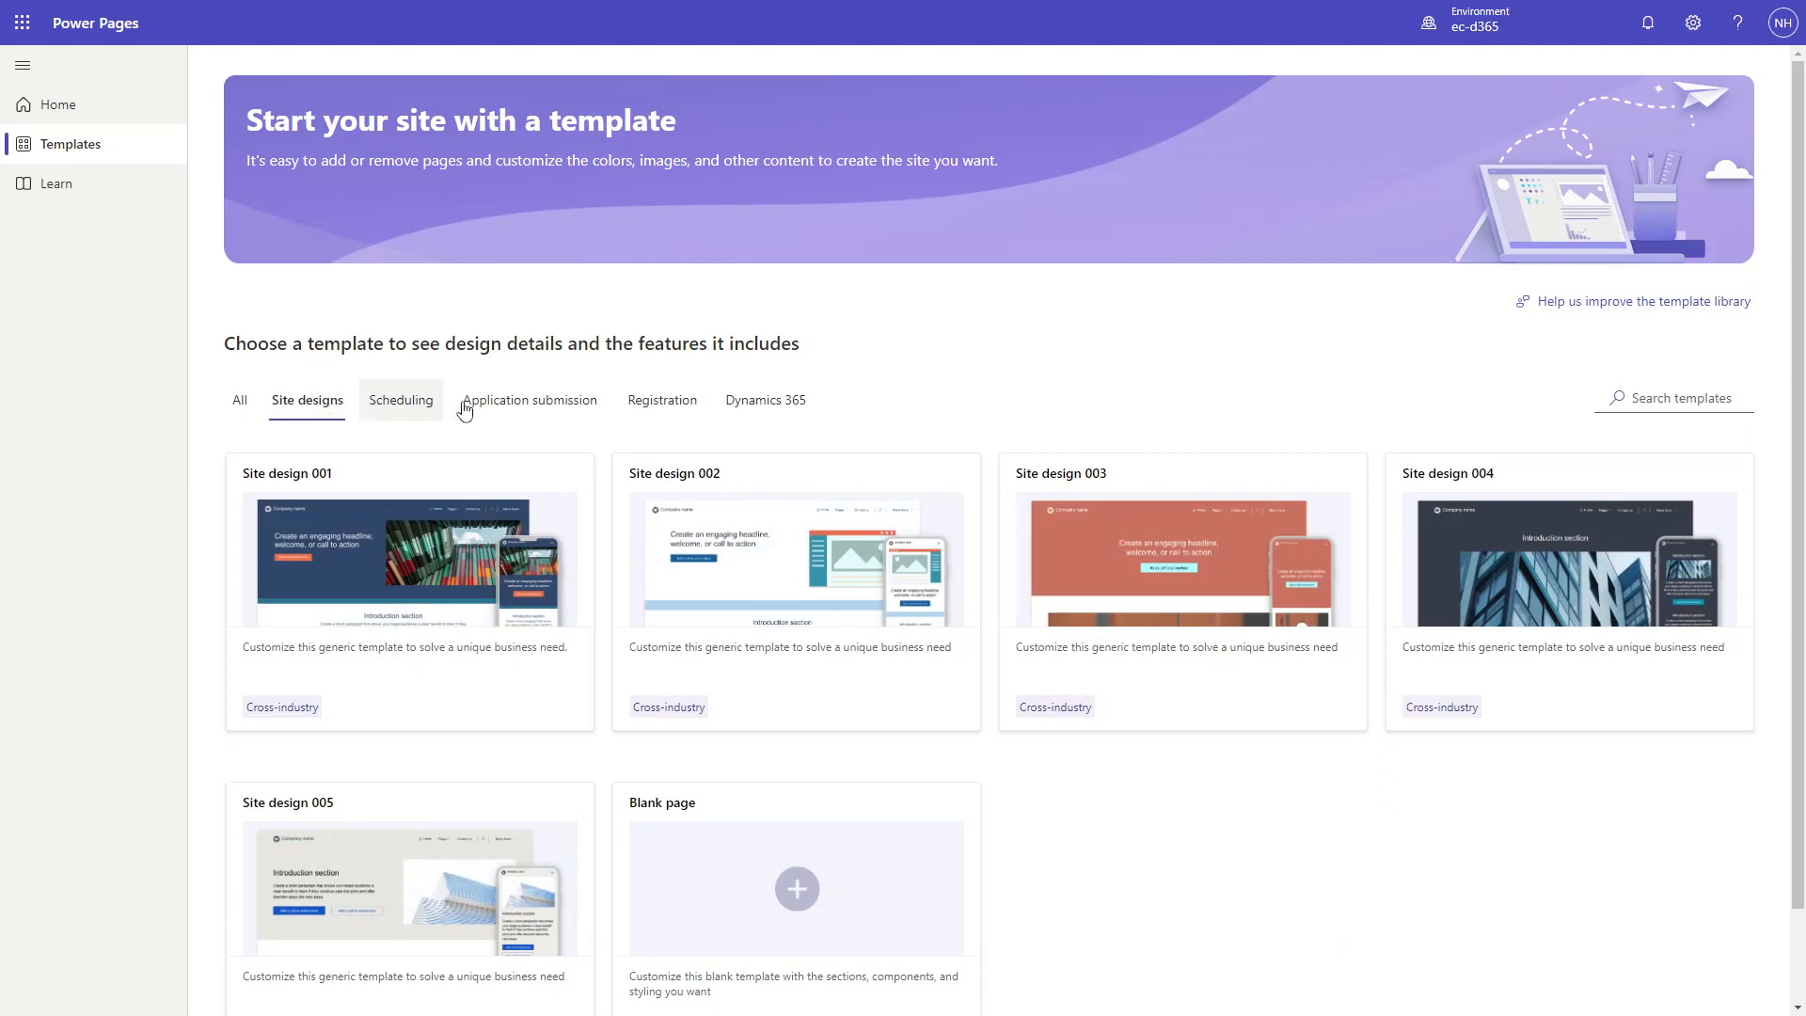
- Switch the gallery to Dynamics 365 templates like Community, Customer Portal and Partner Portal
click(764, 400)
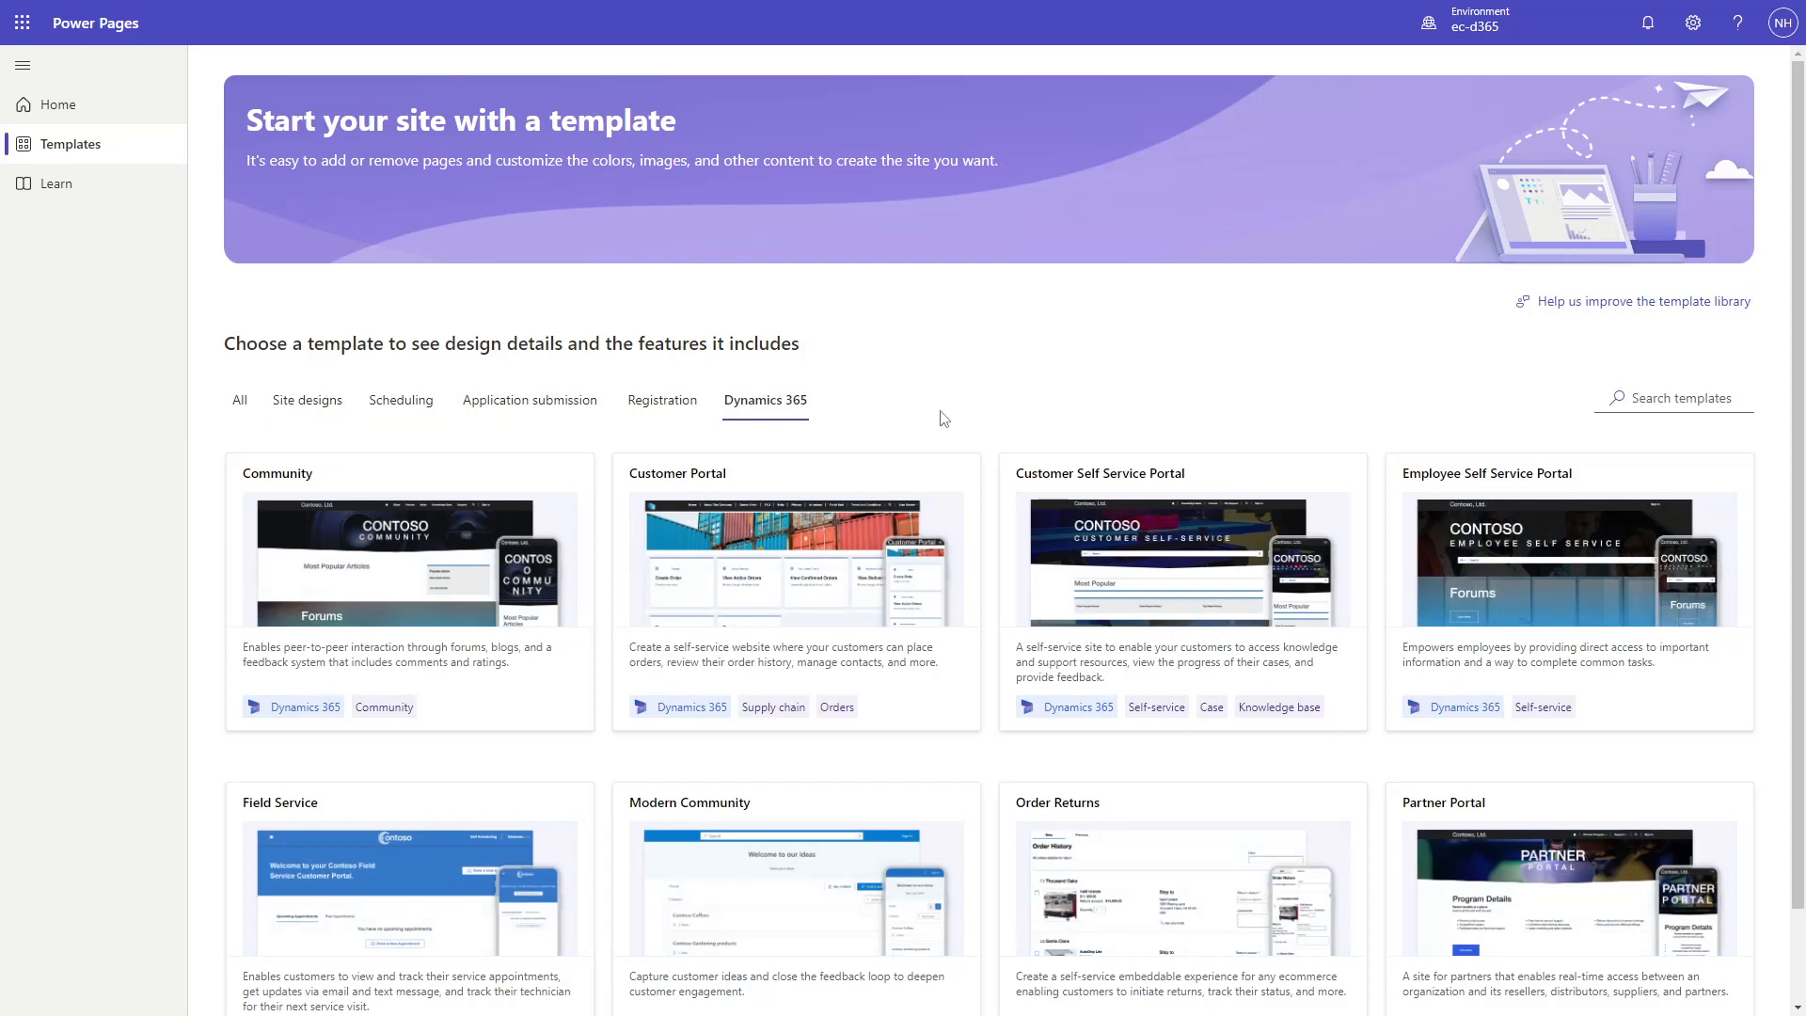
mouse_move(922, 436)
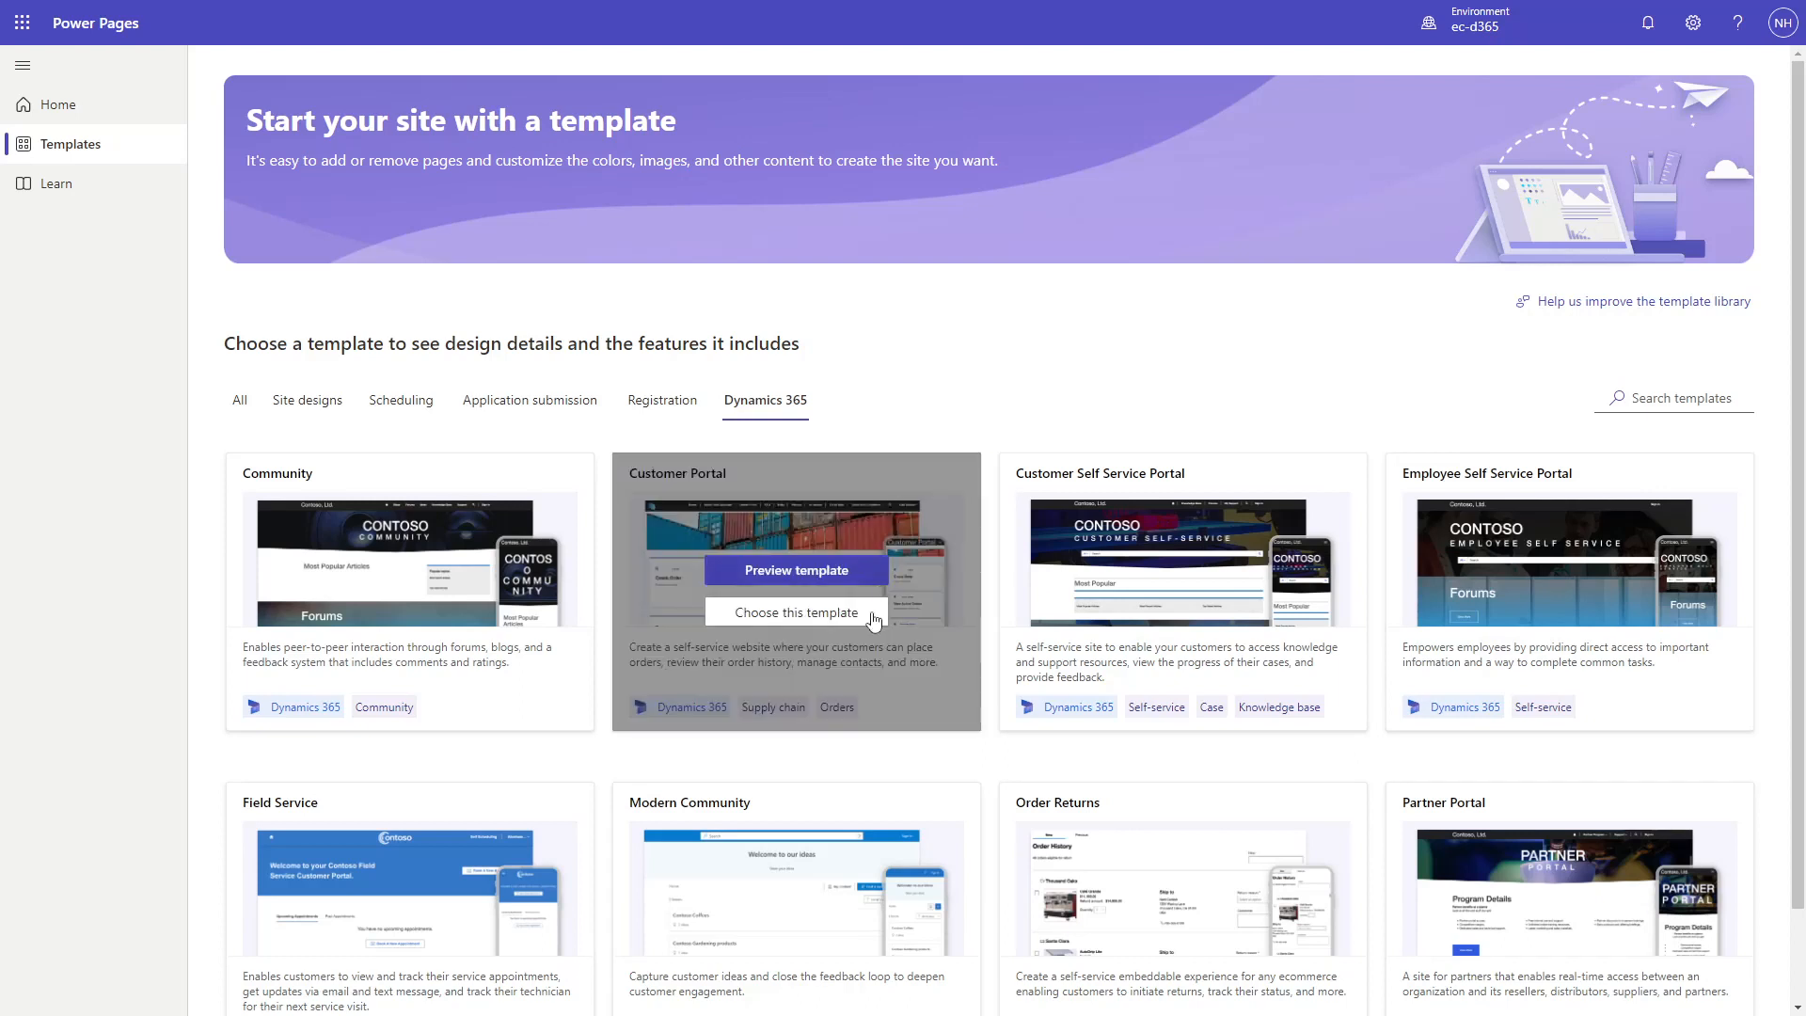
mouse_move(767, 841)
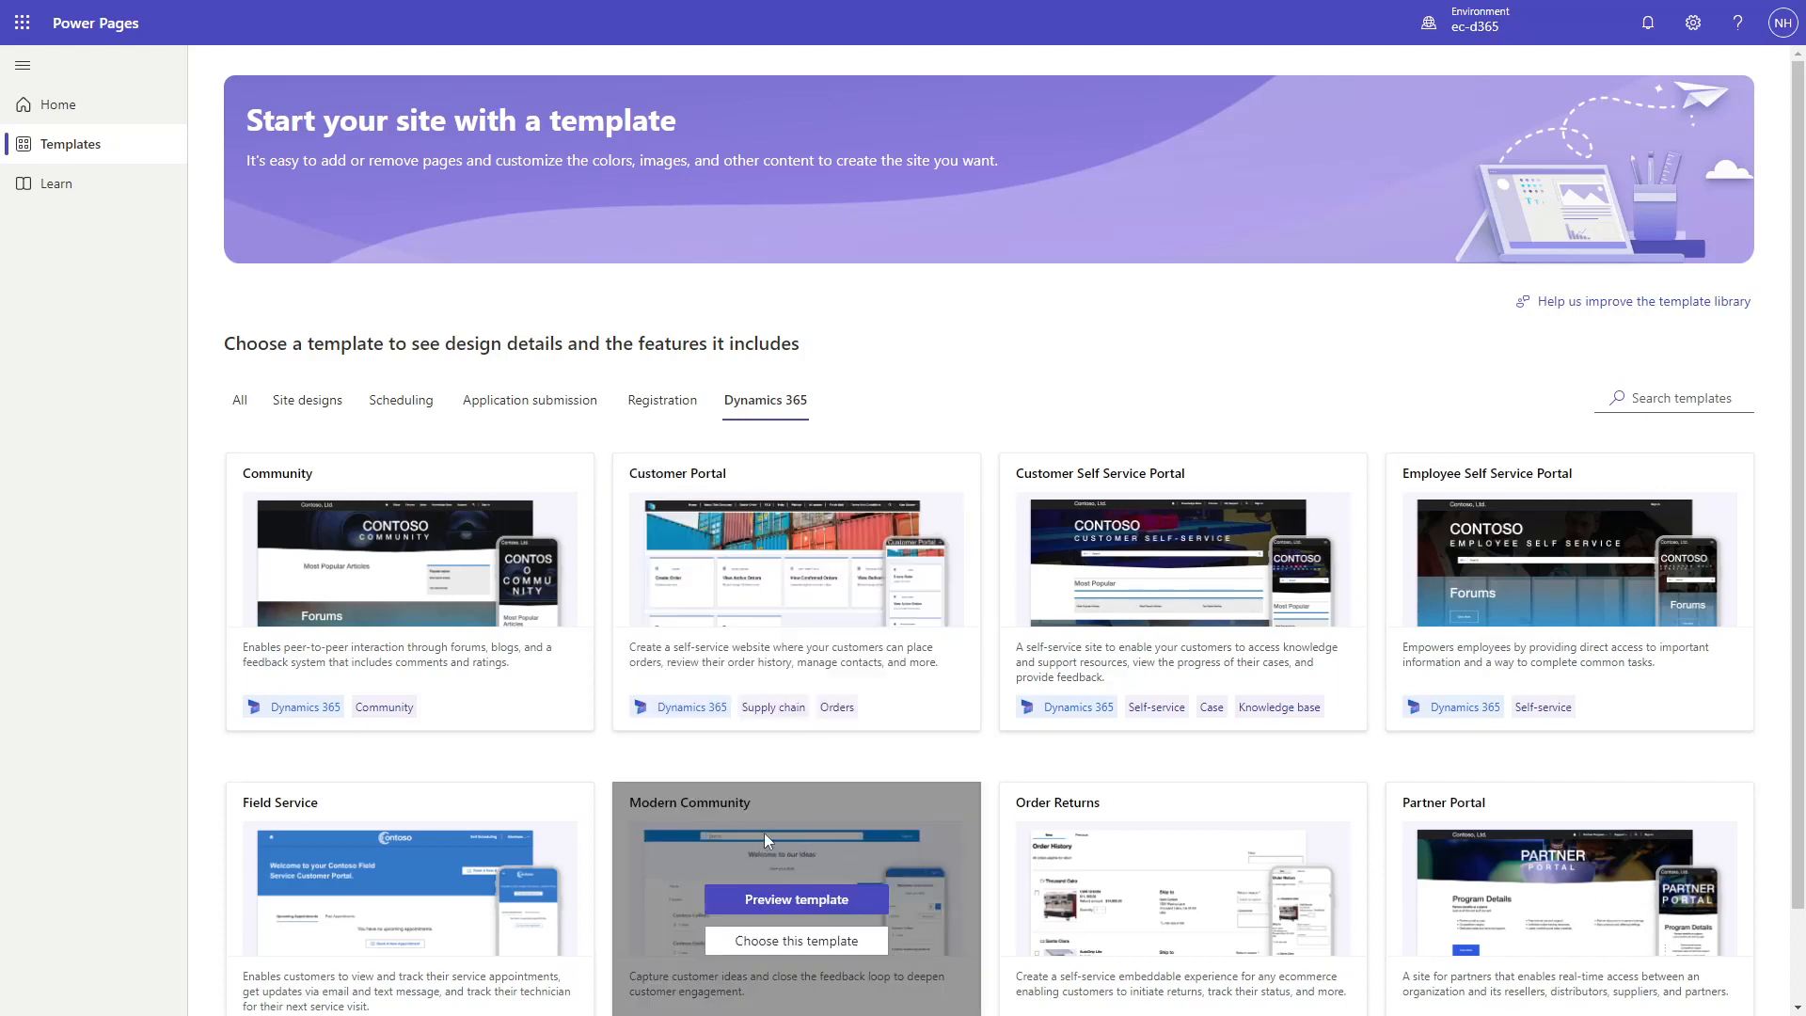
mouse_move(1220, 852)
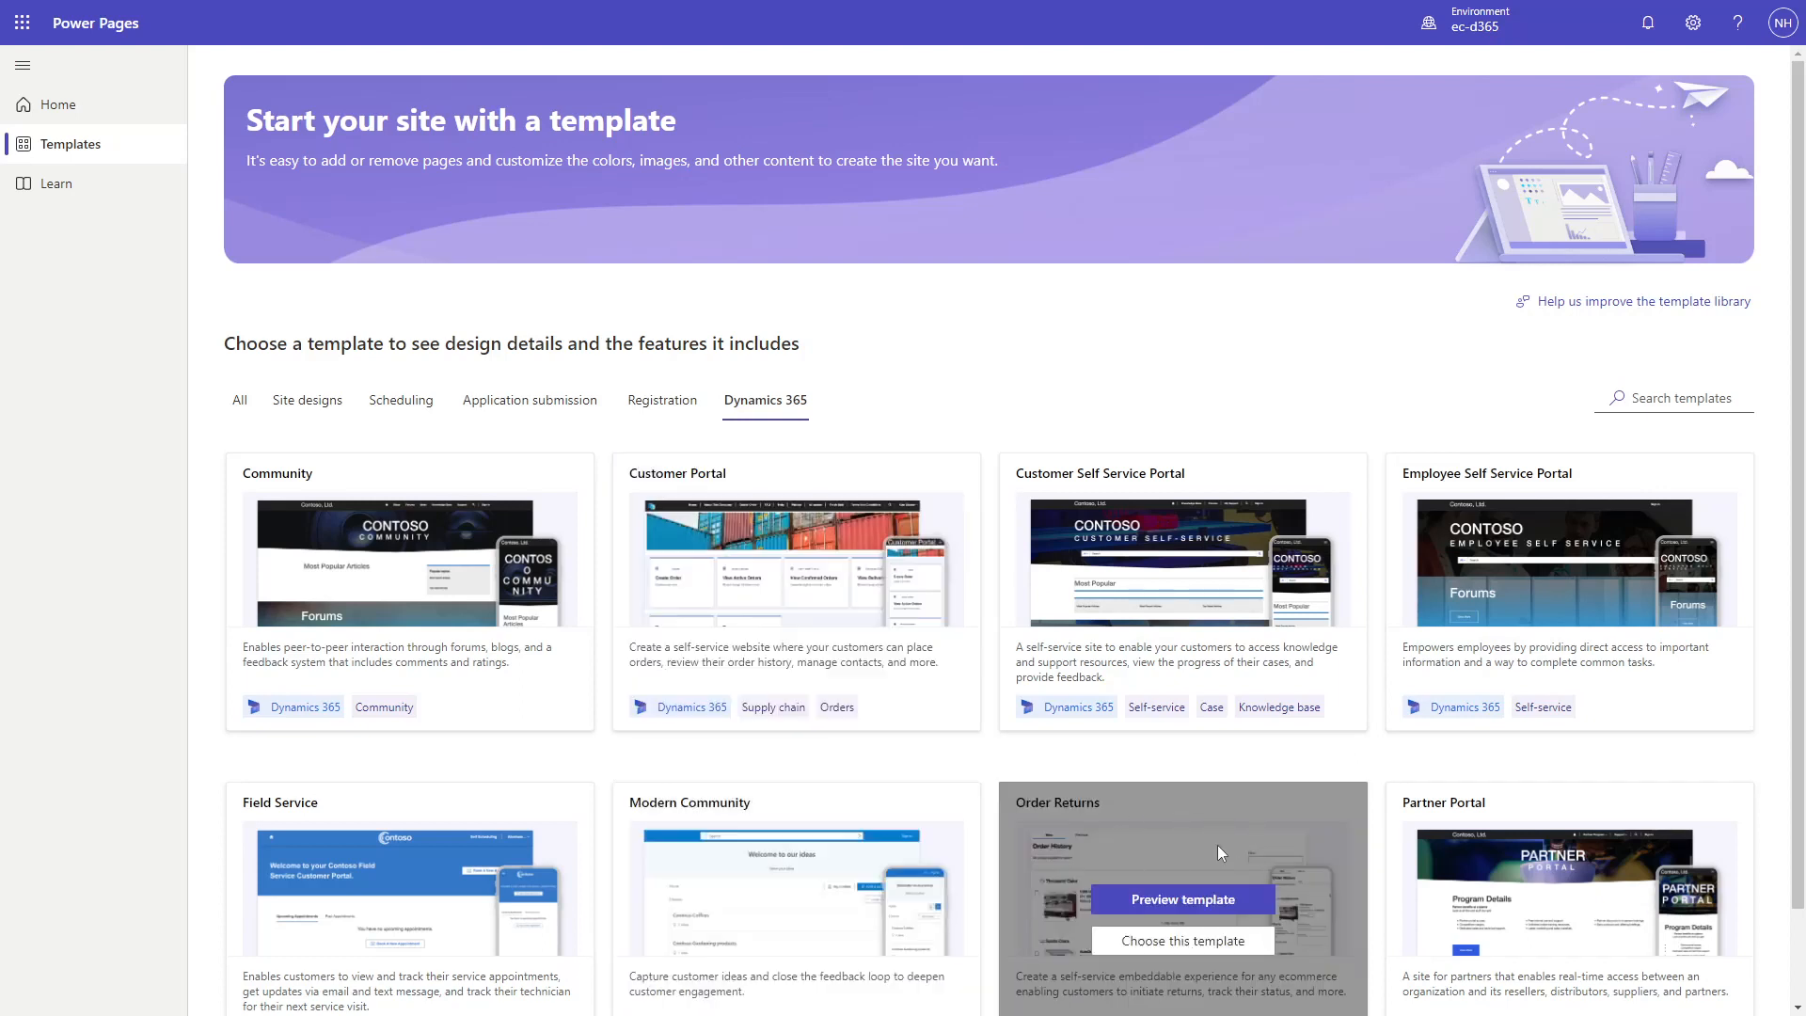
mouse_move(971, 400)
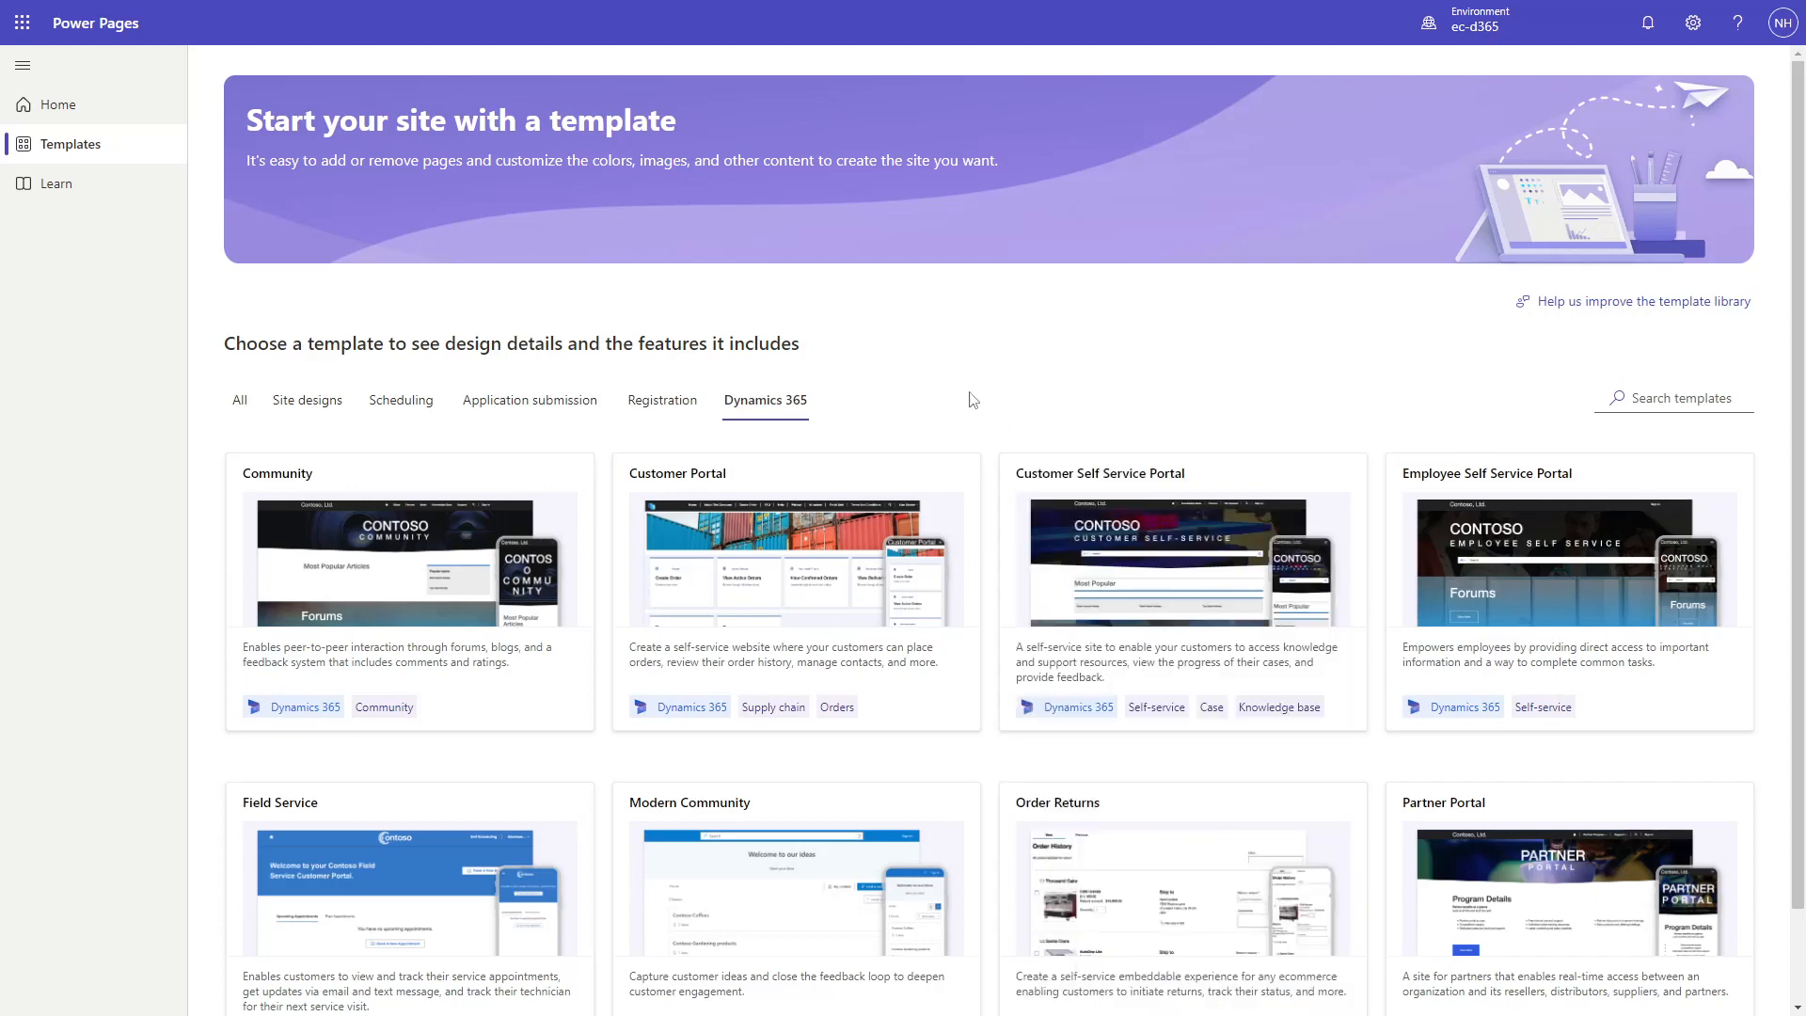